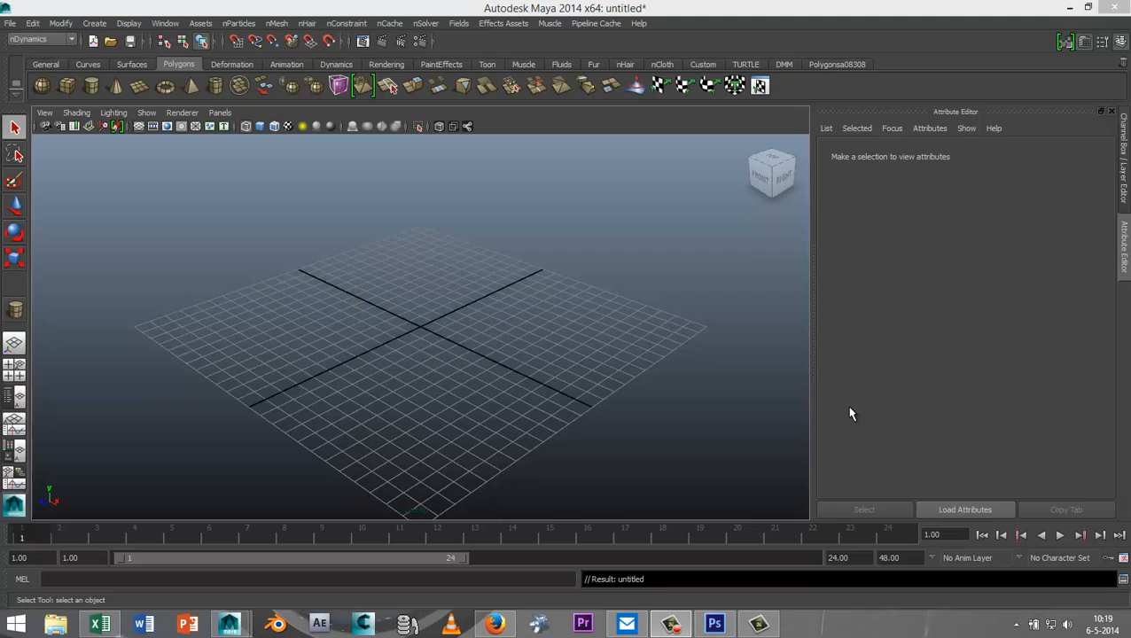
mouse_move(673, 455)
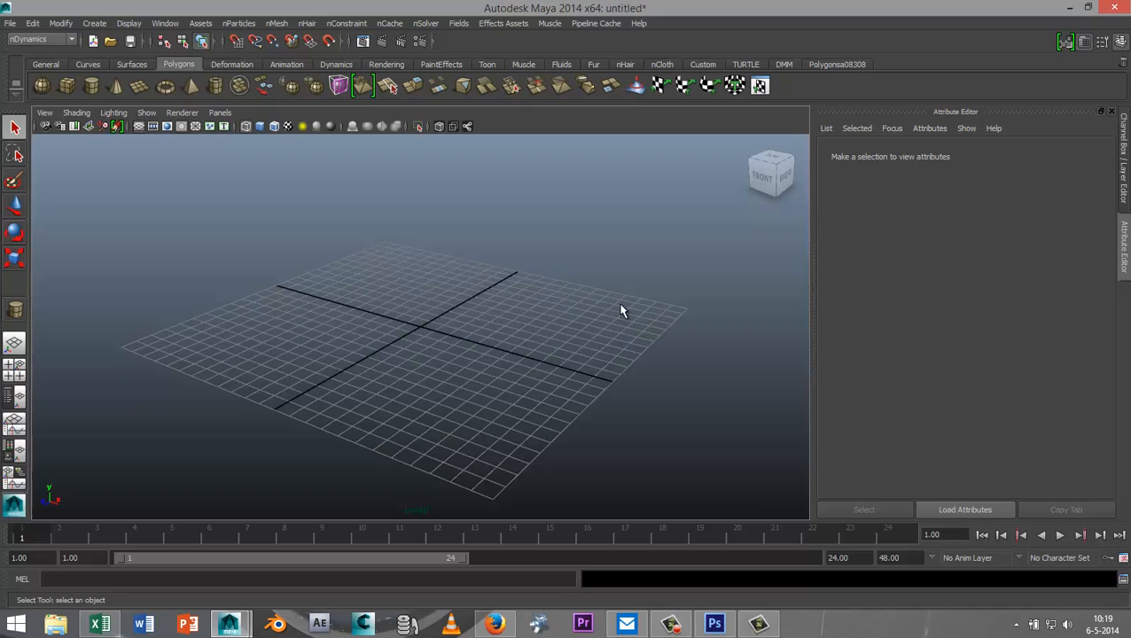
mouse_move(683, 434)
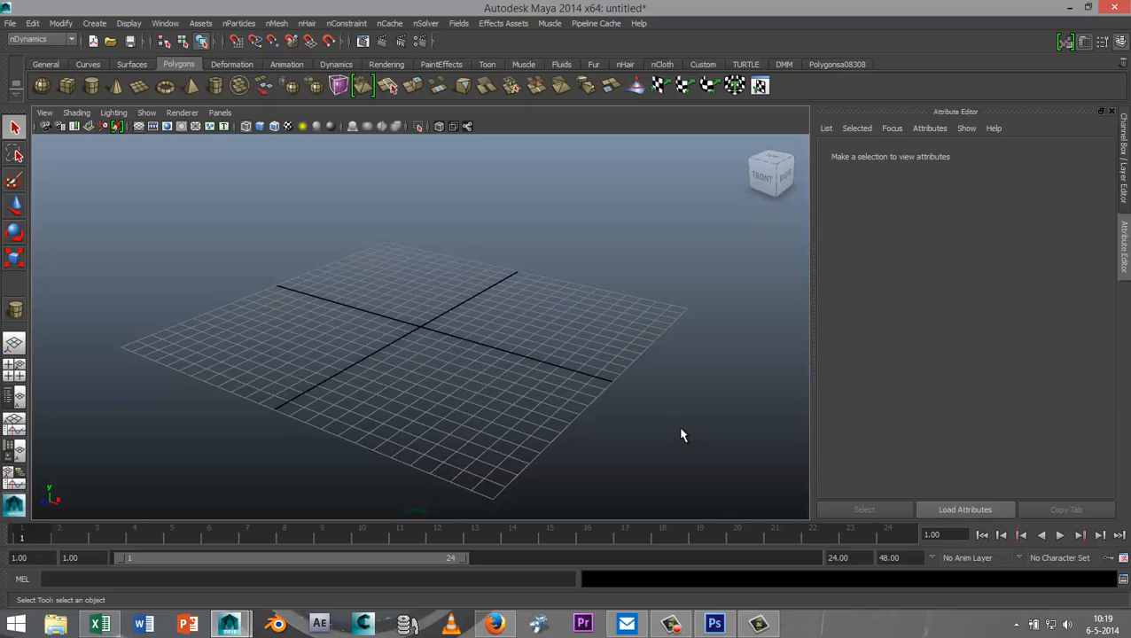
mouse_move(682, 415)
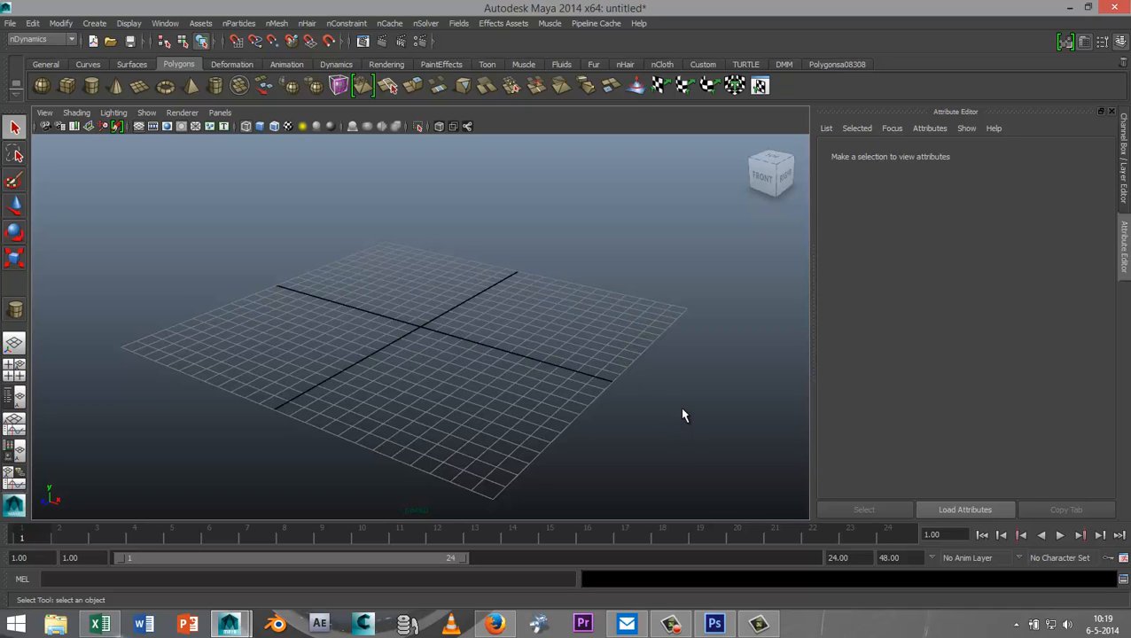
mouse_move(460, 279)
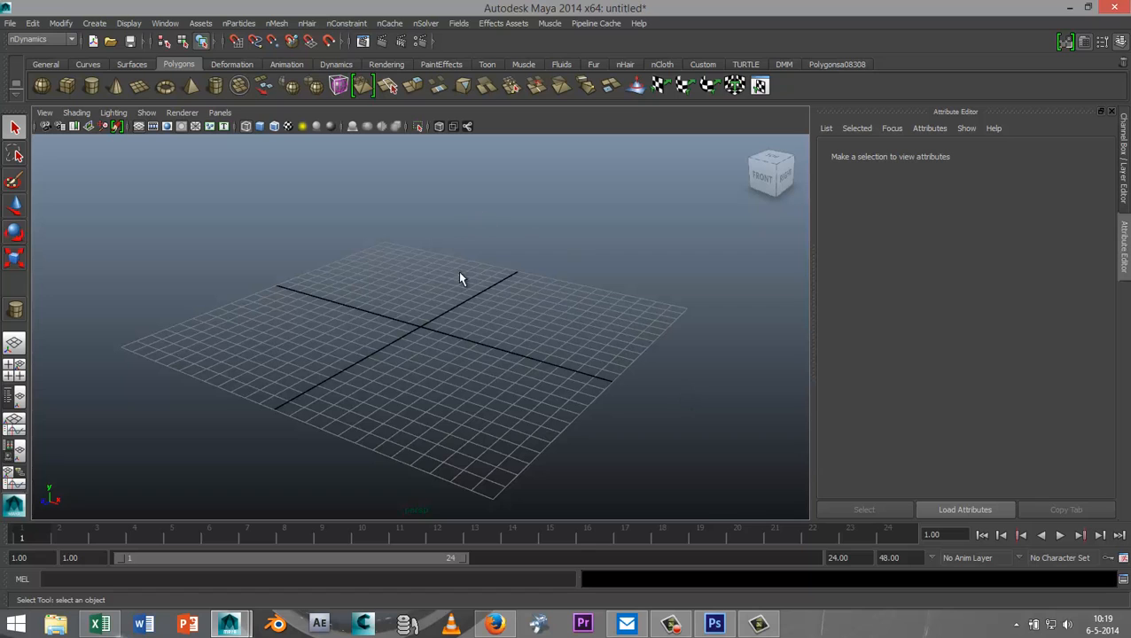
mouse_move(643, 426)
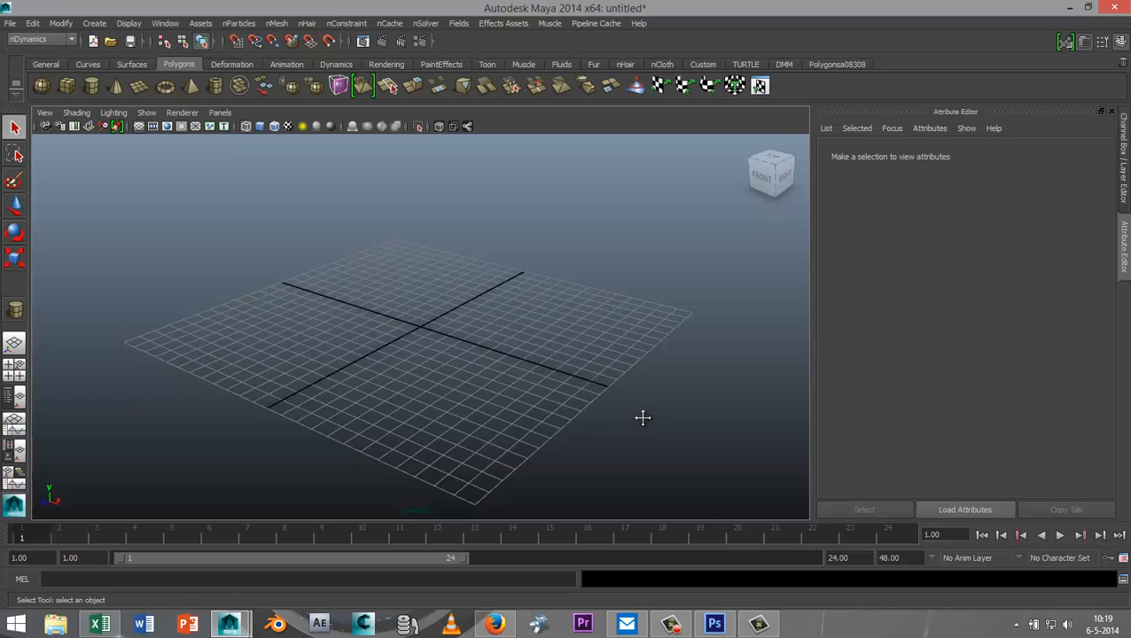
- Orbit the viewport around the empty grid
drag(643, 417, 644, 394)
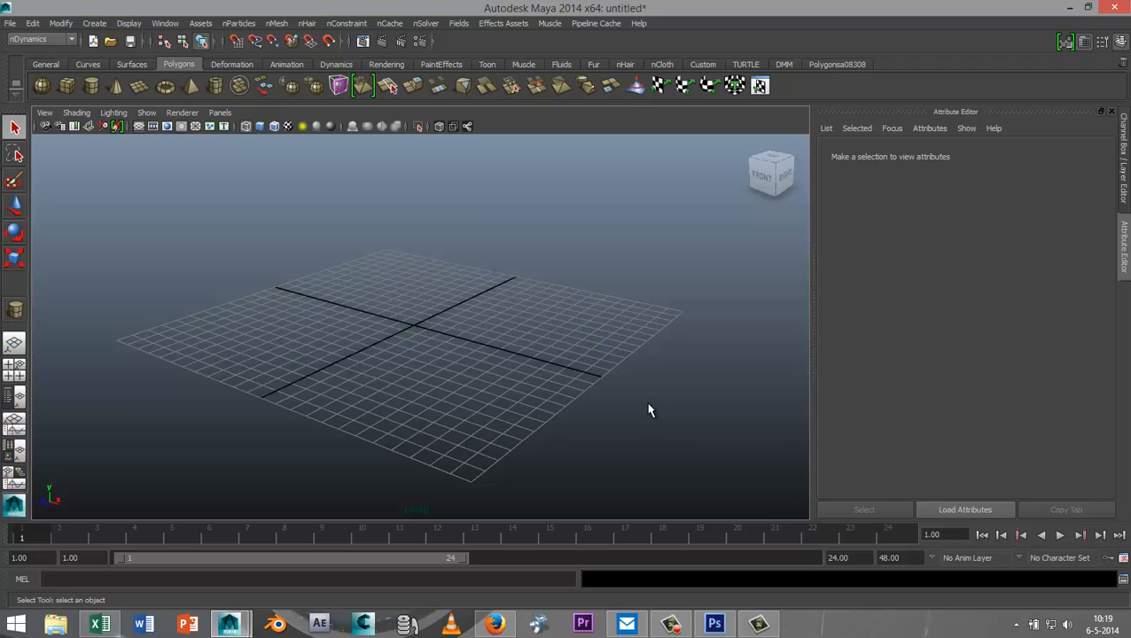
mouse_move(419, 348)
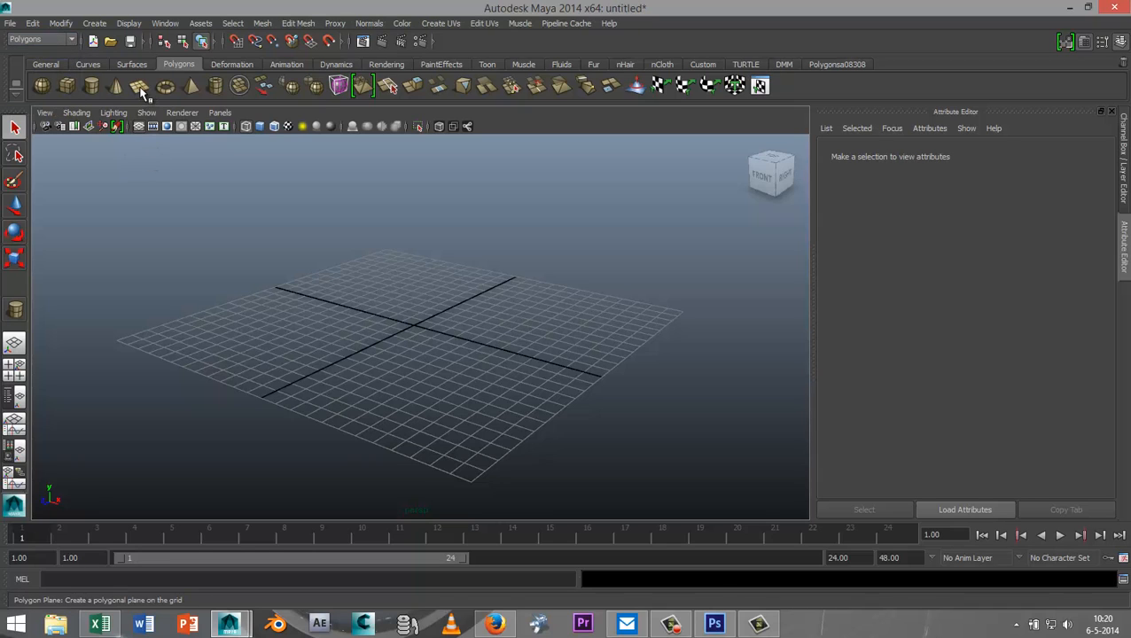
- Draw a polygon plane on the grid and set its width and height subdivisions to 40
click(139, 86)
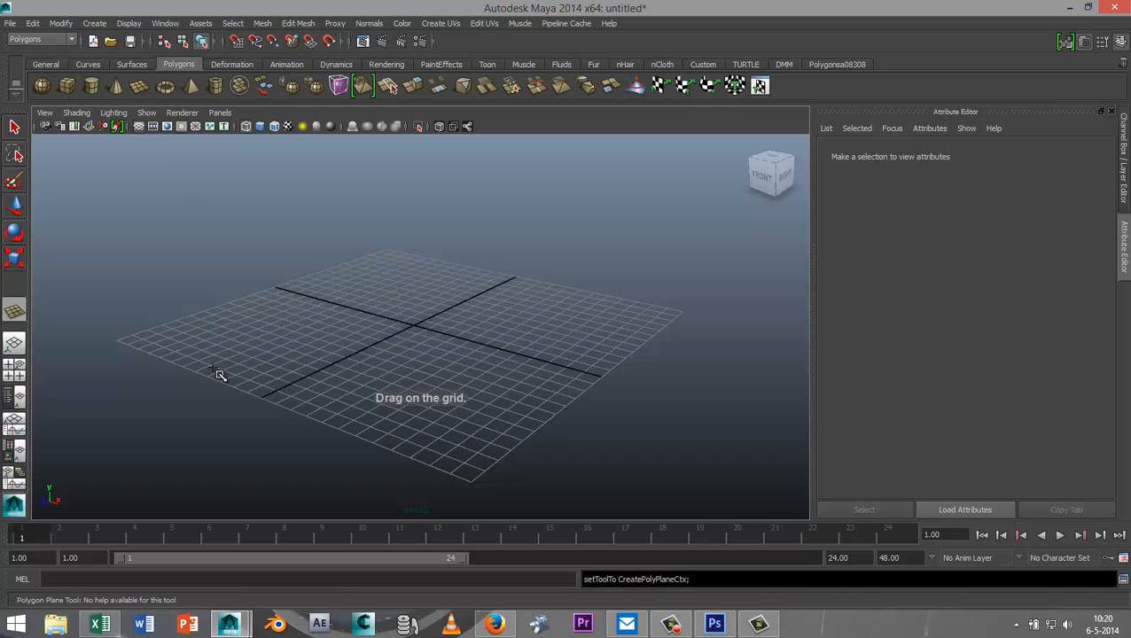
drag(219, 374, 547, 388)
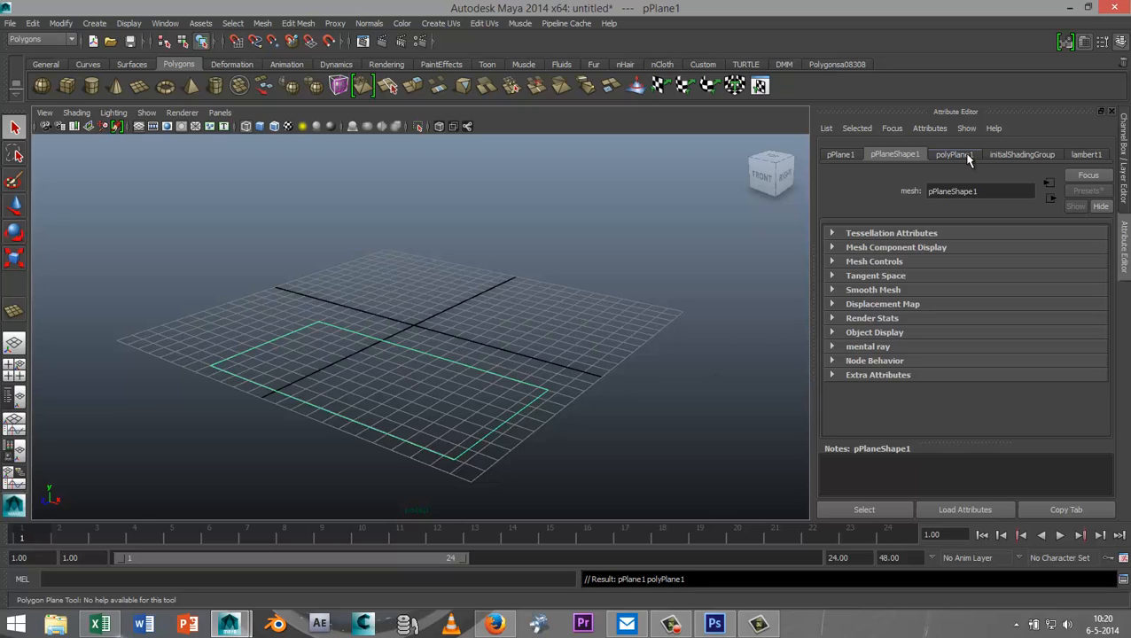
click(894, 153)
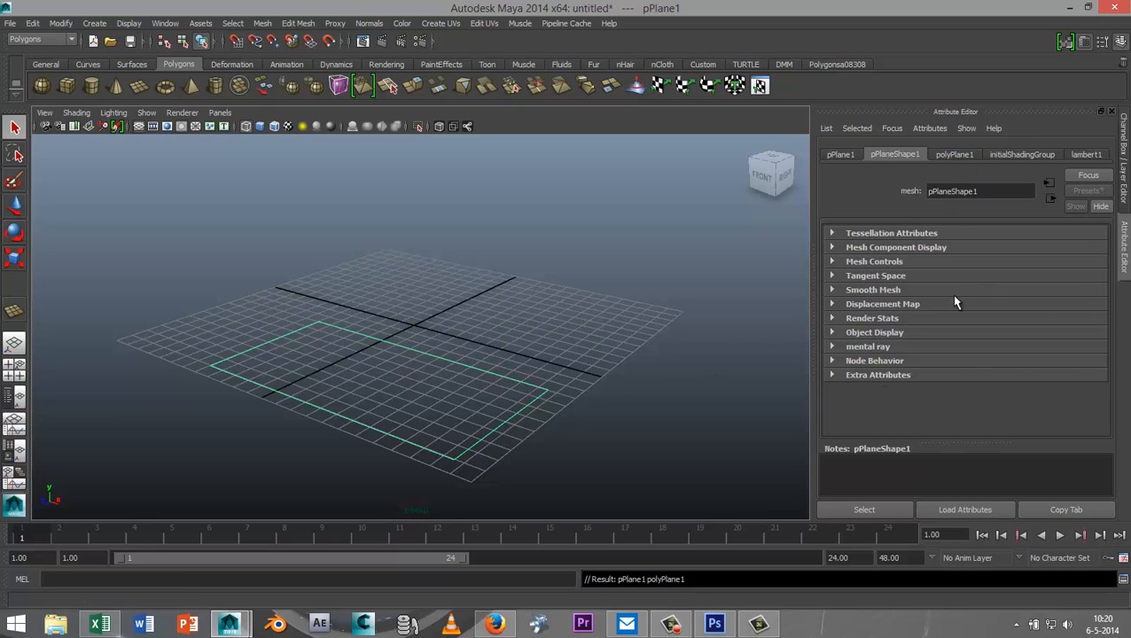
click(954, 154)
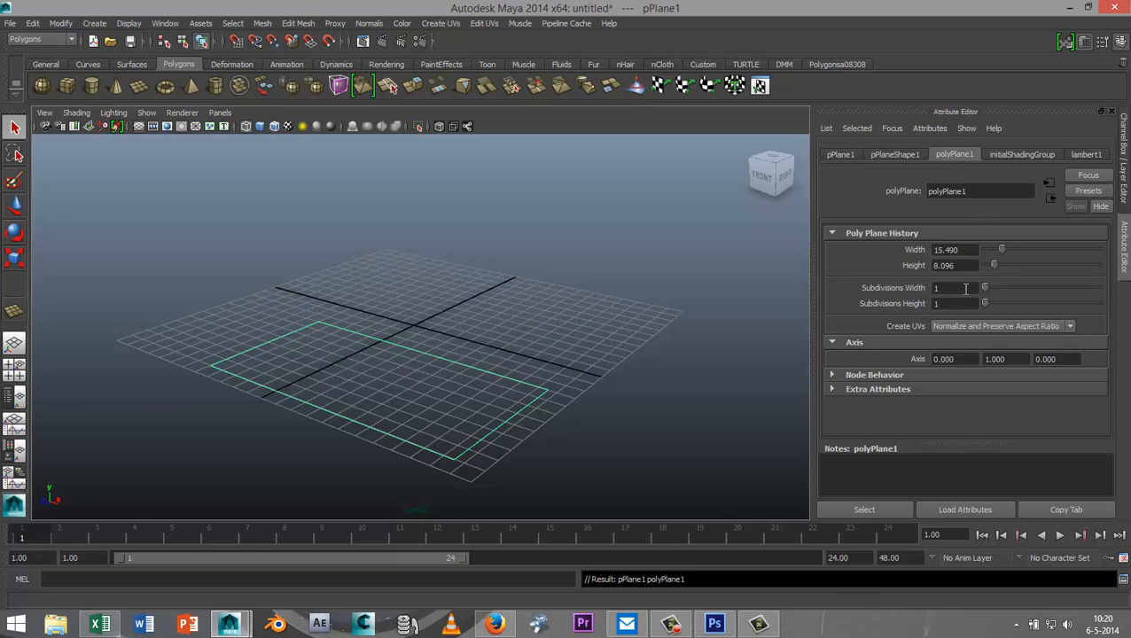
click(955, 287)
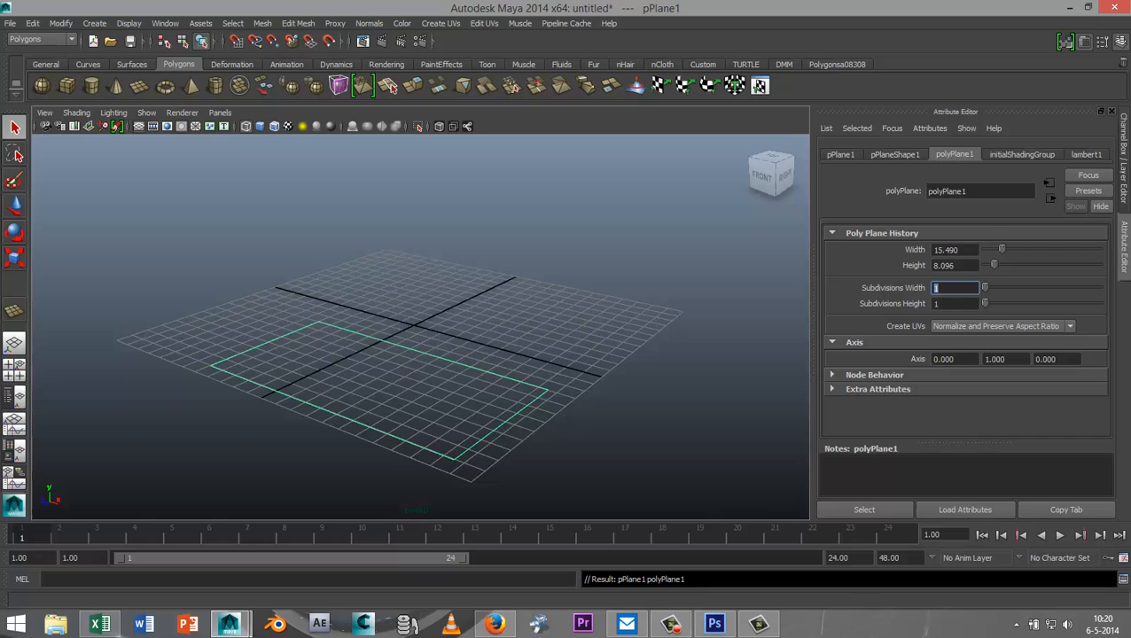
text(40)
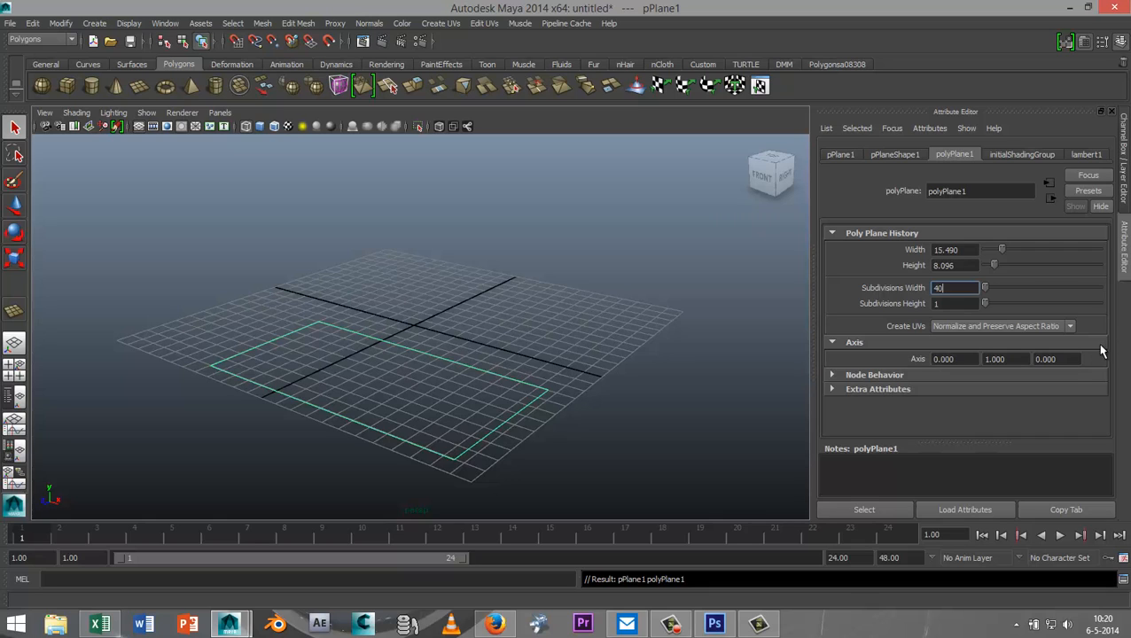
text(4)
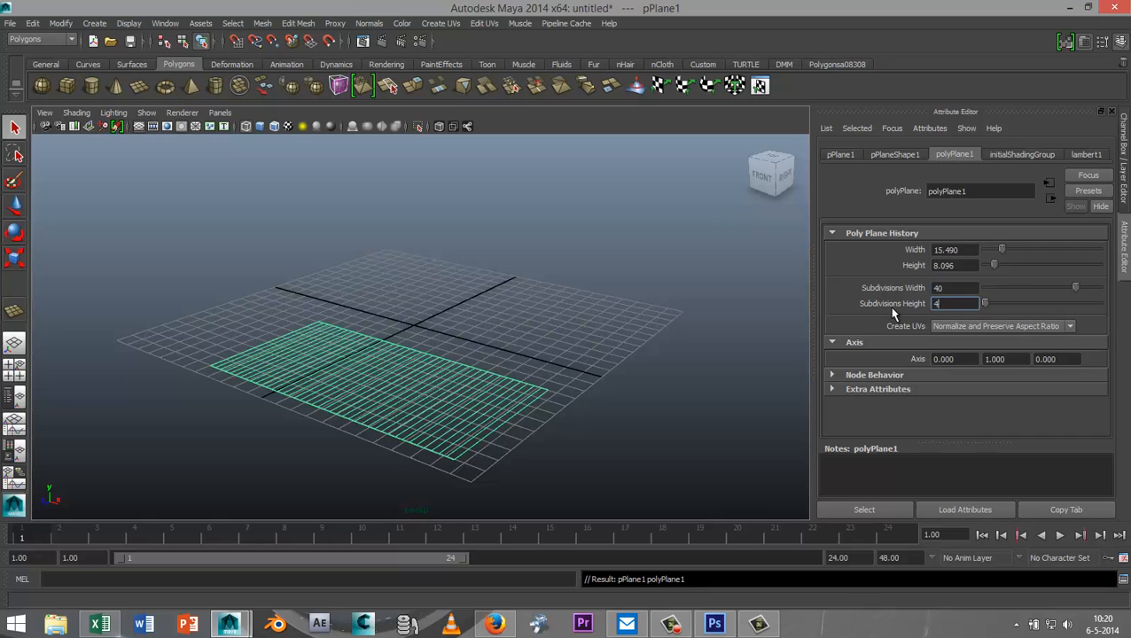
text(40)
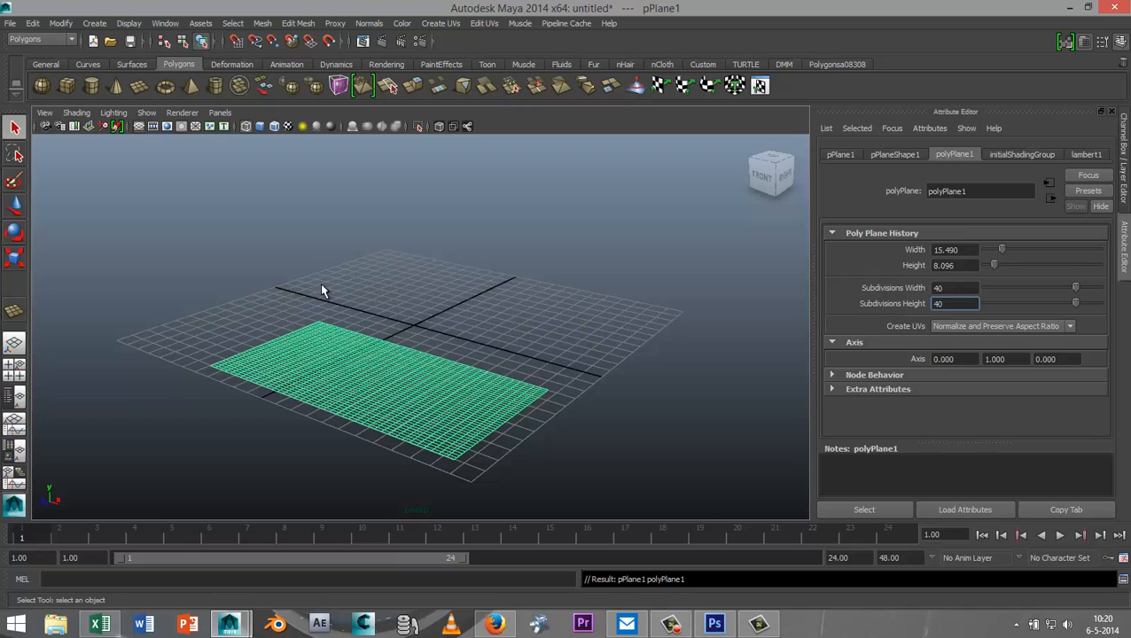
mouse_move(576, 395)
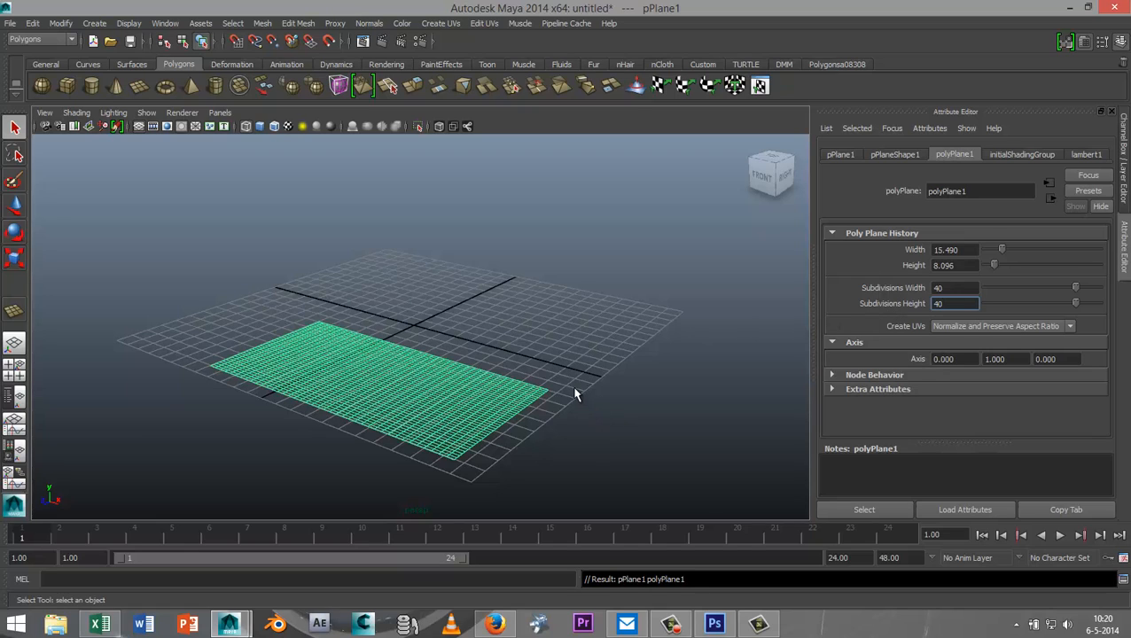
text(e)
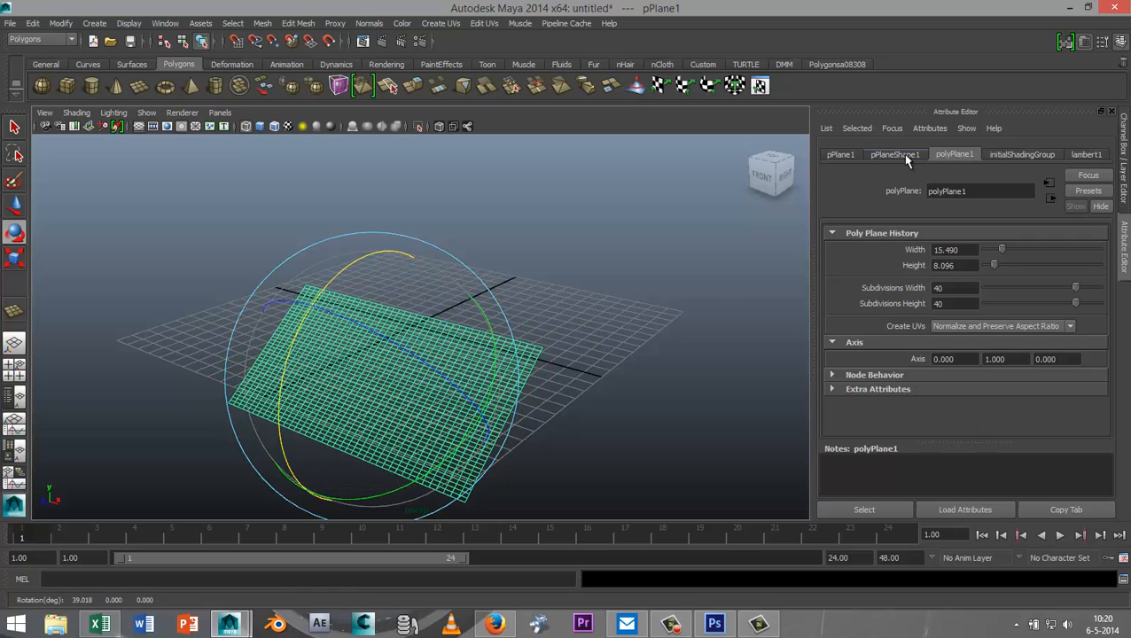
- Rotate pPlane1 to 45 on X, then slide pPlane2 along Z and tilt it to 135
click(840, 153)
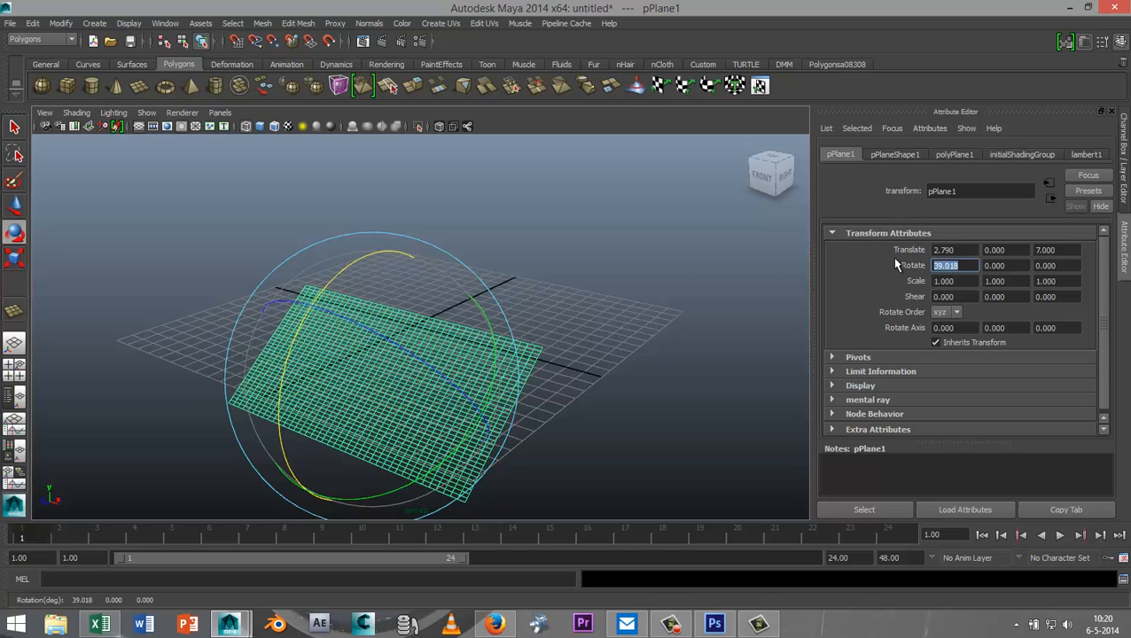
text(45.000)
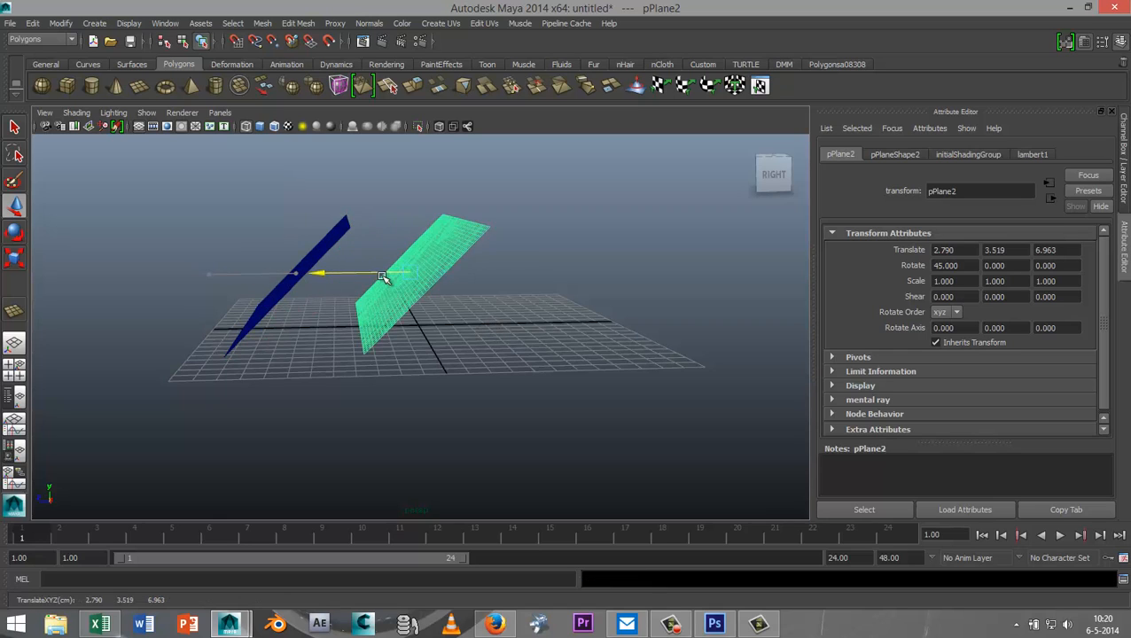
drag(381, 274, 452, 282)
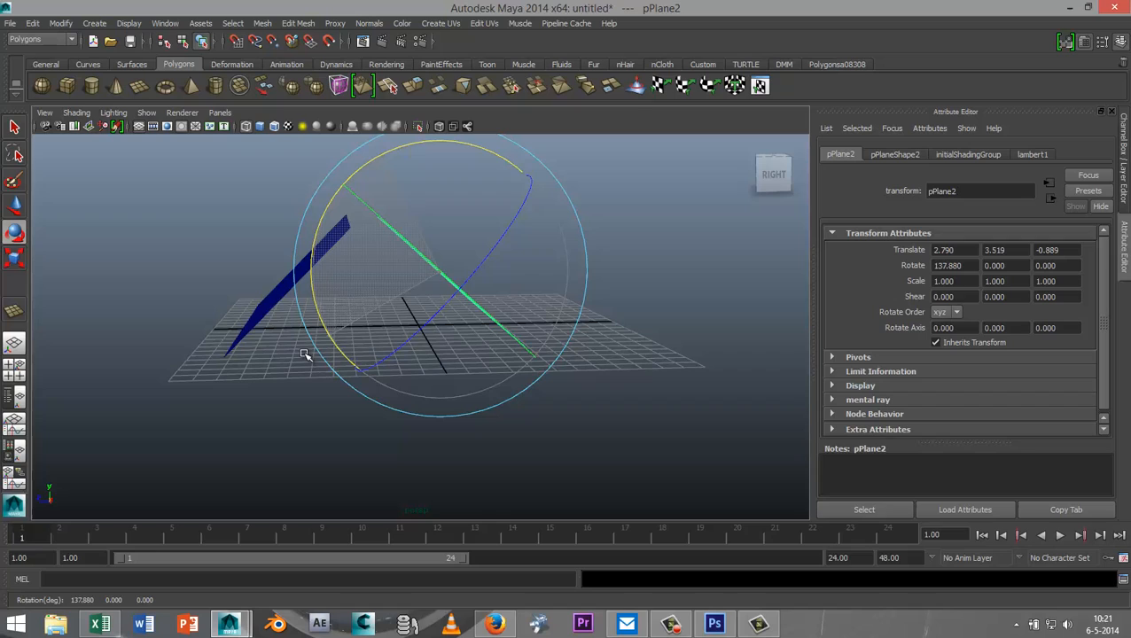
click(953, 265)
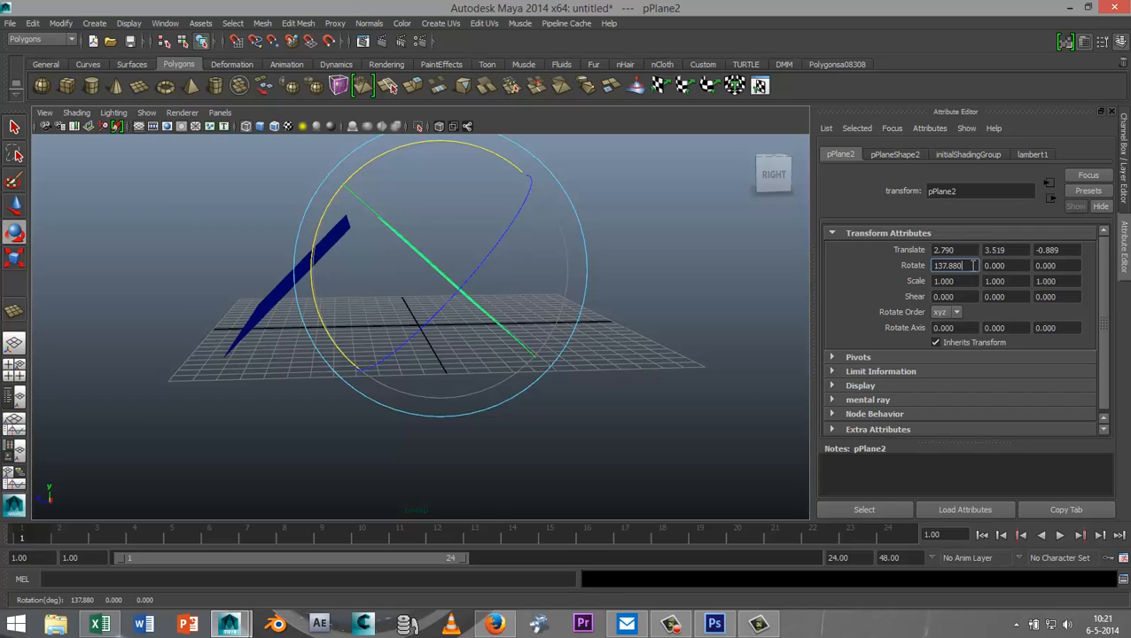
text(135)
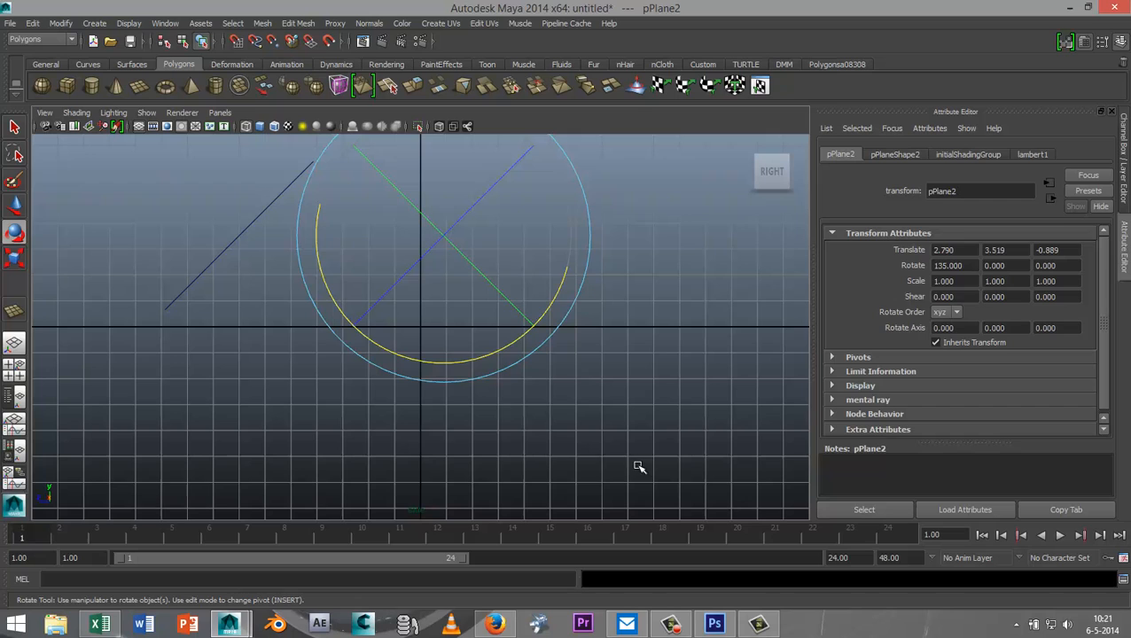
mouse_move(495, 283)
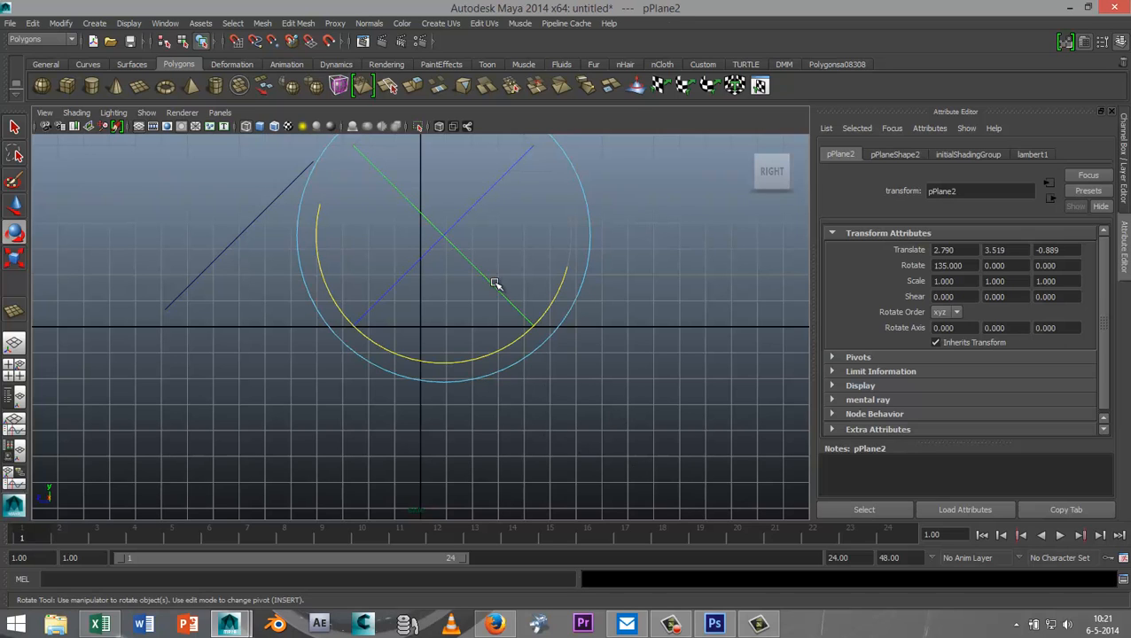
- Combine pPlane1 and pPlane2 into one polySurface roof and orbit to view it
click(14, 181)
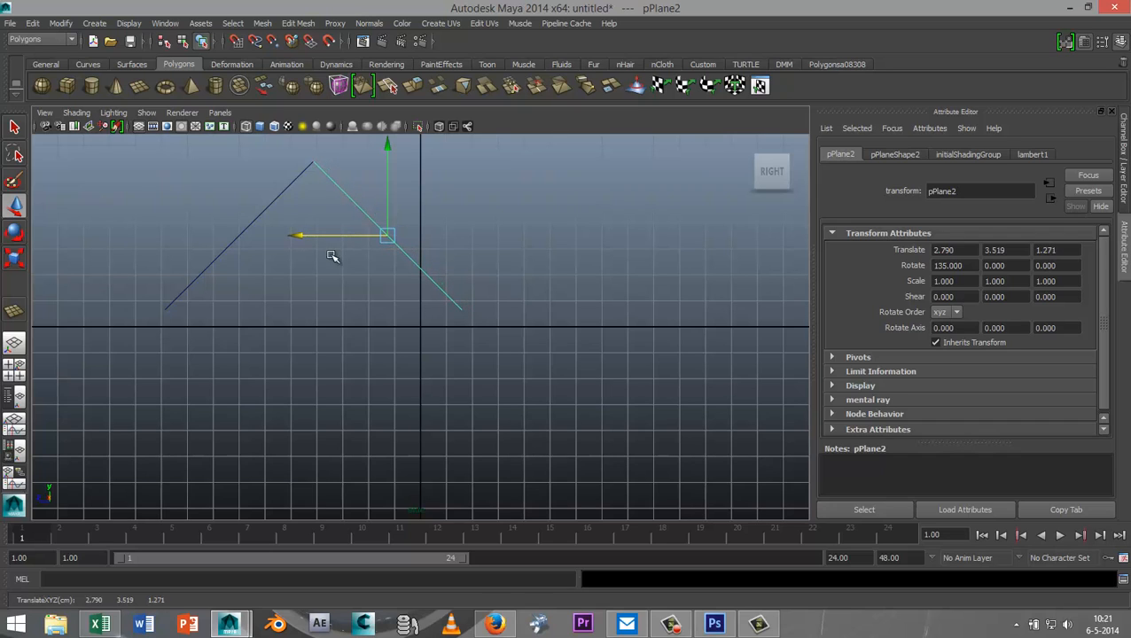
mouse_move(239, 235)
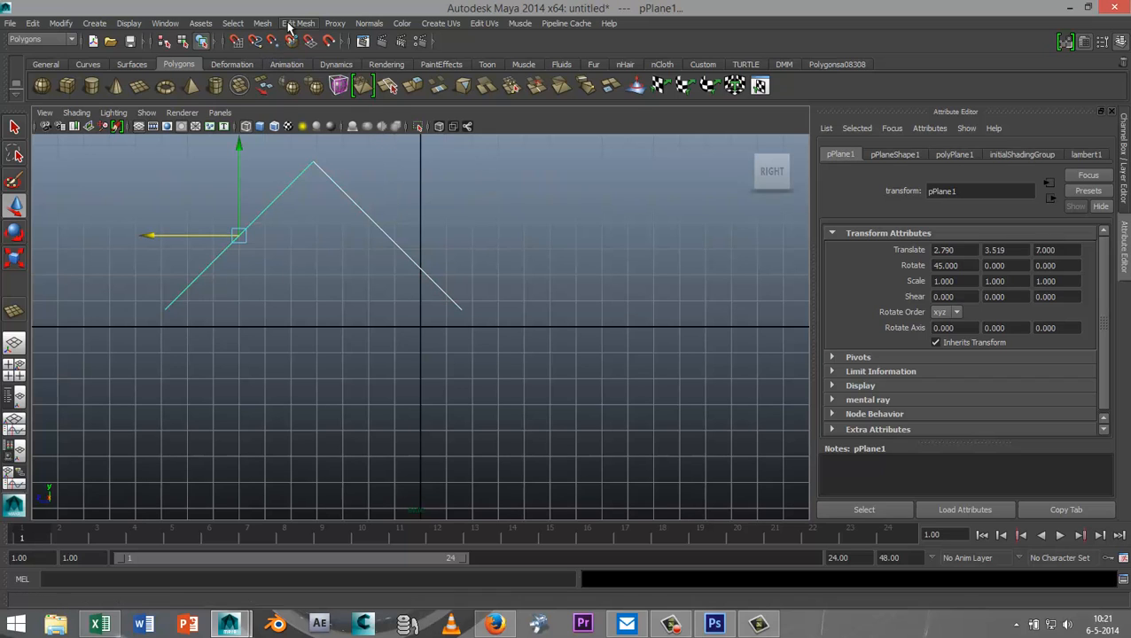
click(262, 23)
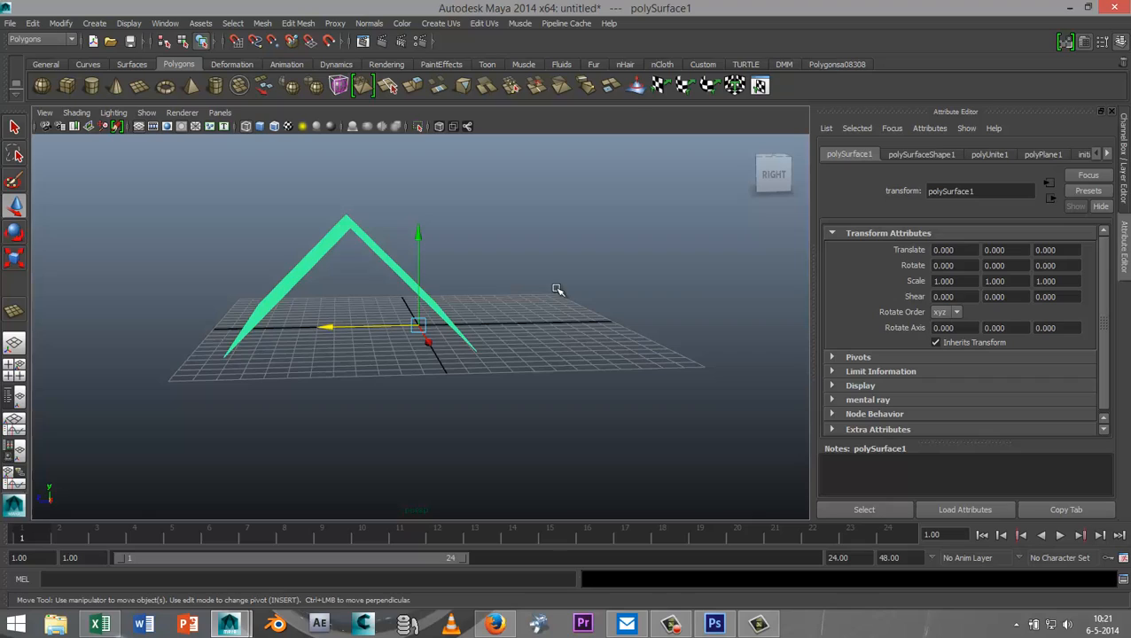
drag(557, 290, 517, 364)
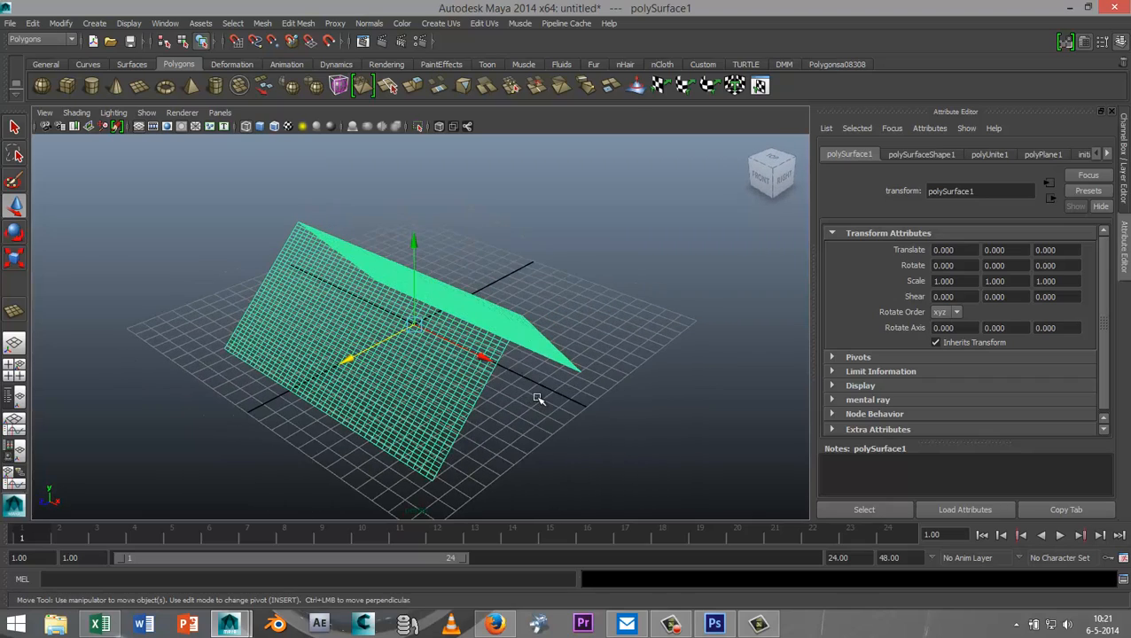
mouse_move(597, 441)
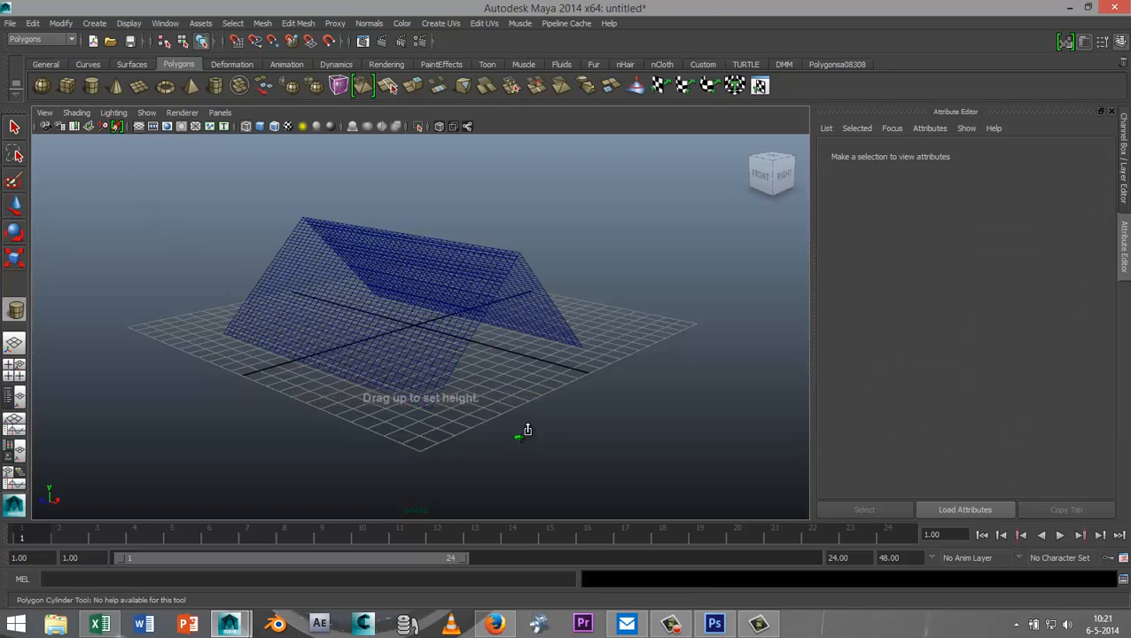
- Draw a thin cylinder and set its Rotate Z to -90 so it lies horizontal
drag(519, 435, 535, 177)
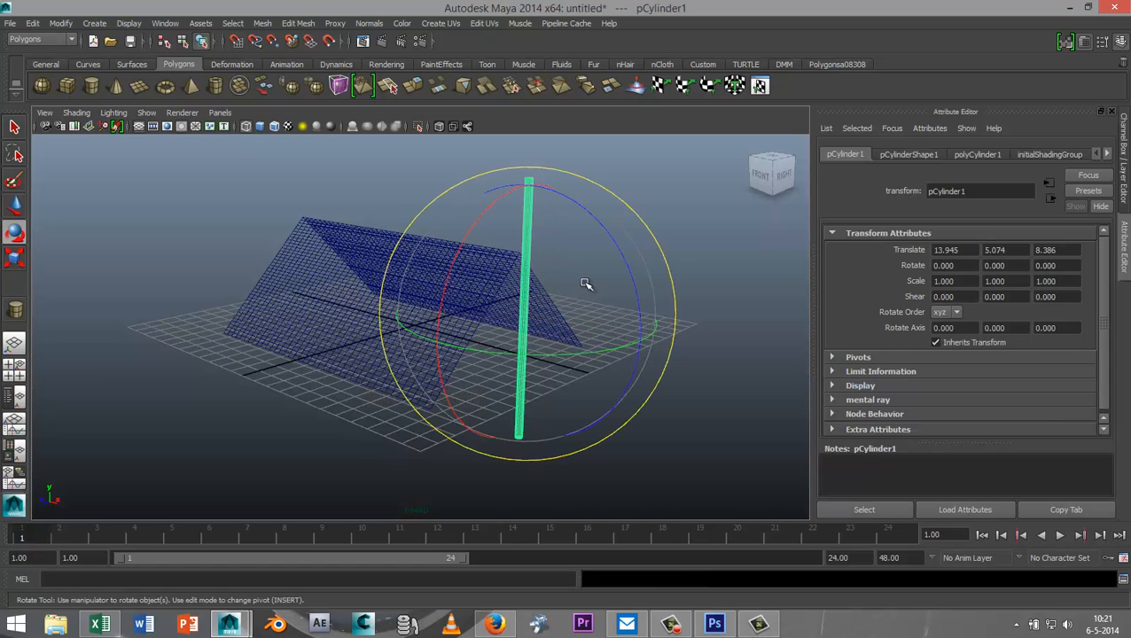
drag(585, 282, 647, 397)
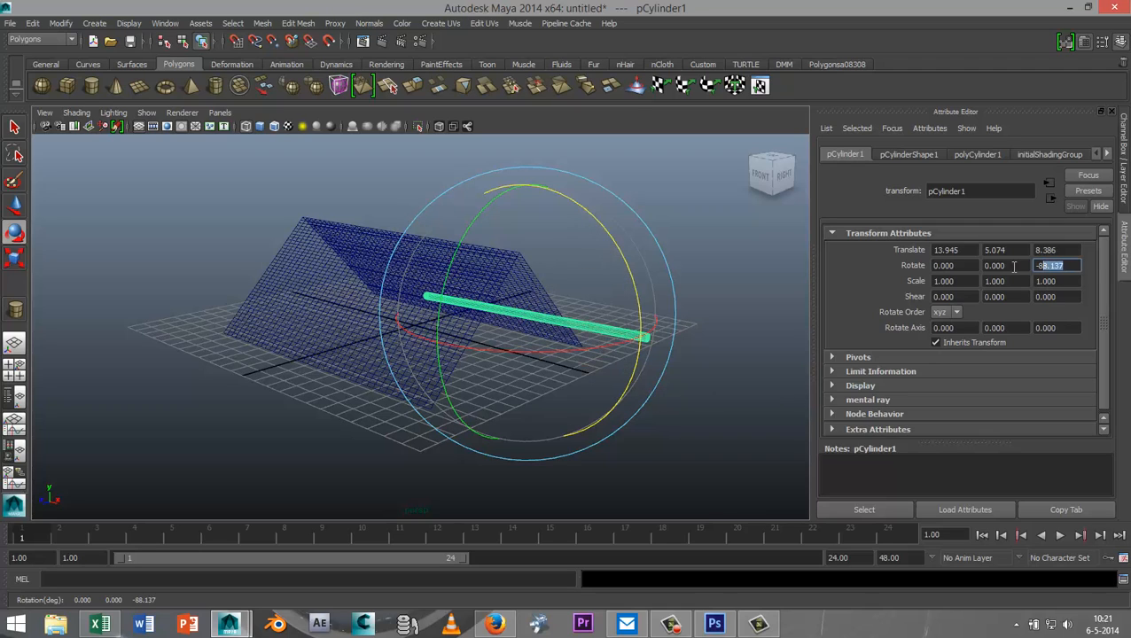
text(-90.000)
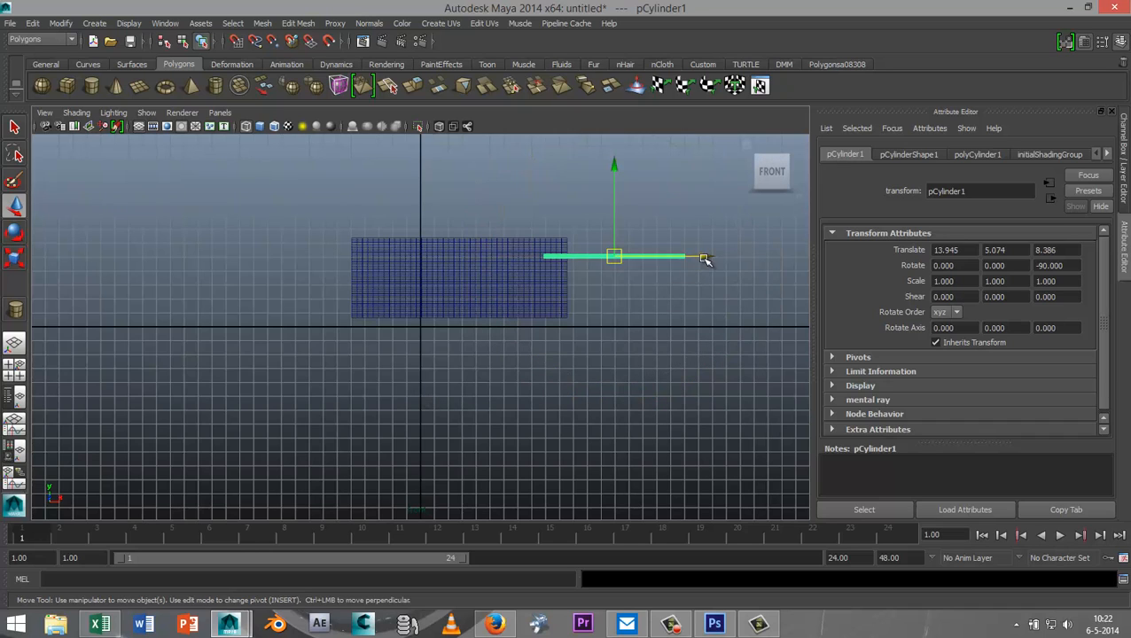
- Move, stretch and raise the pole so it spans the roof's top edge
drag(682, 257, 554, 261)
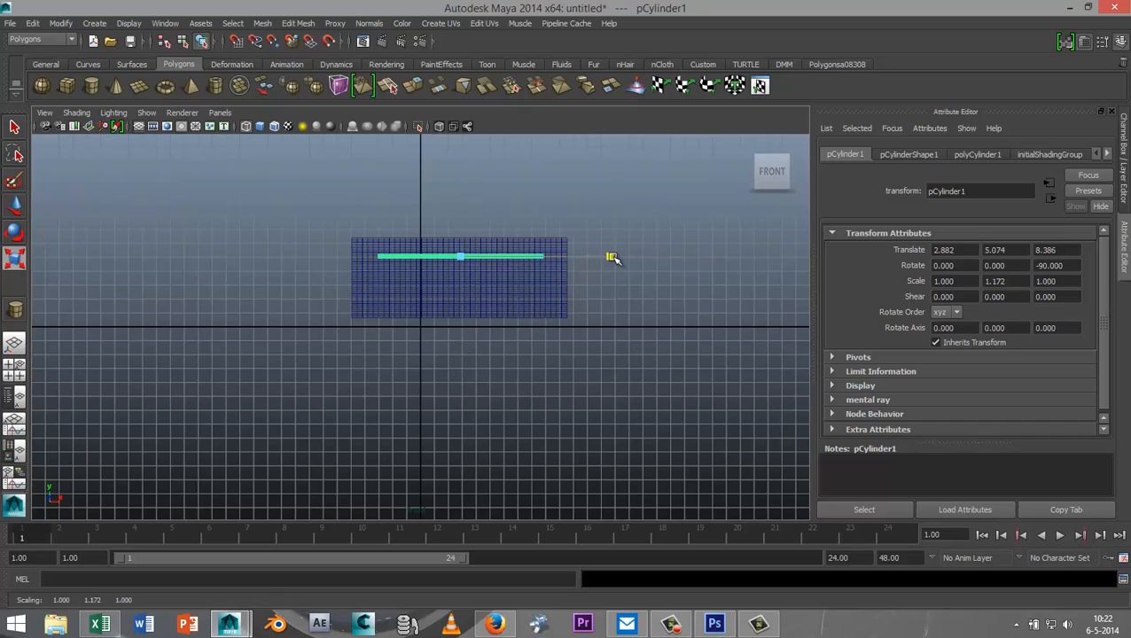
drag(610, 257, 647, 257)
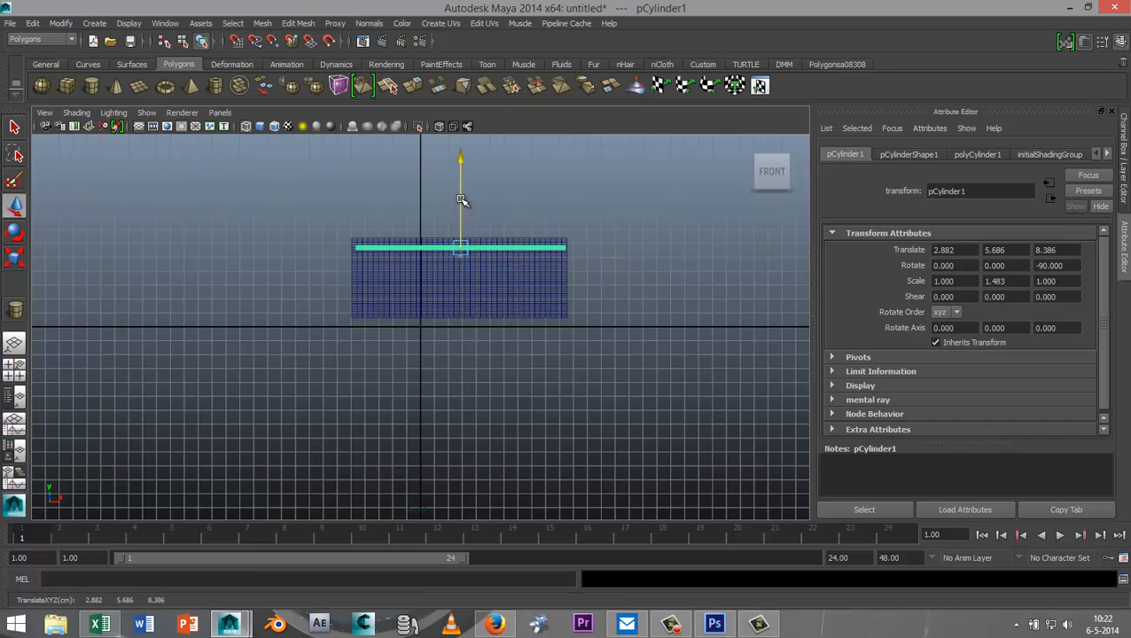
drag(460, 201, 460, 190)
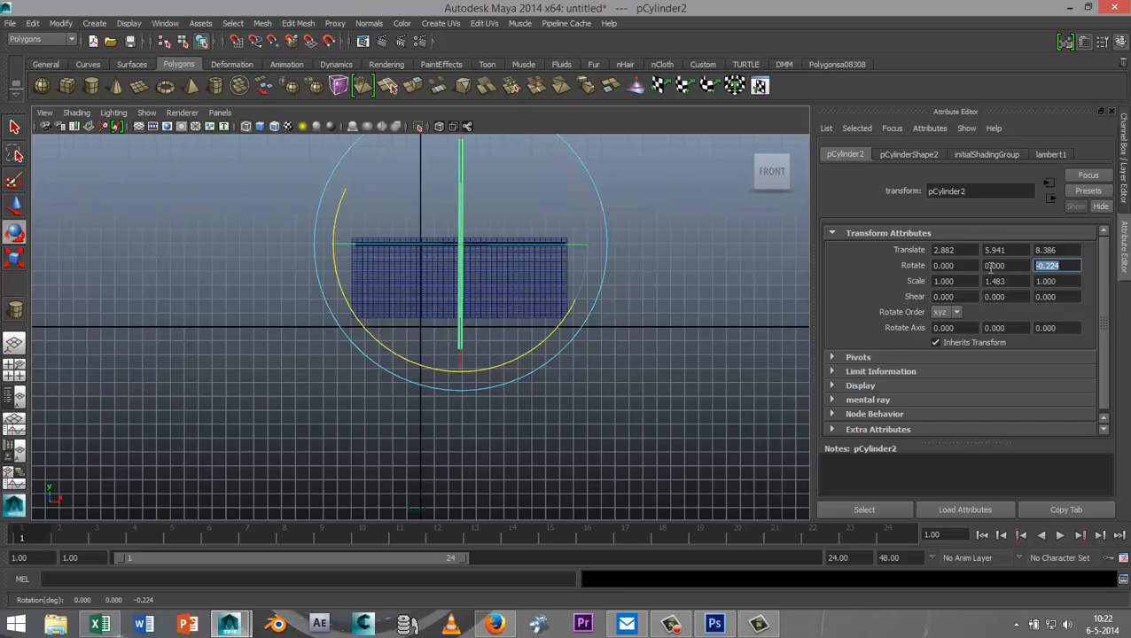
- Reset a duplicate pole's Rotate Z to 0, move it to the roof's left end and shorten it
text(0.000)
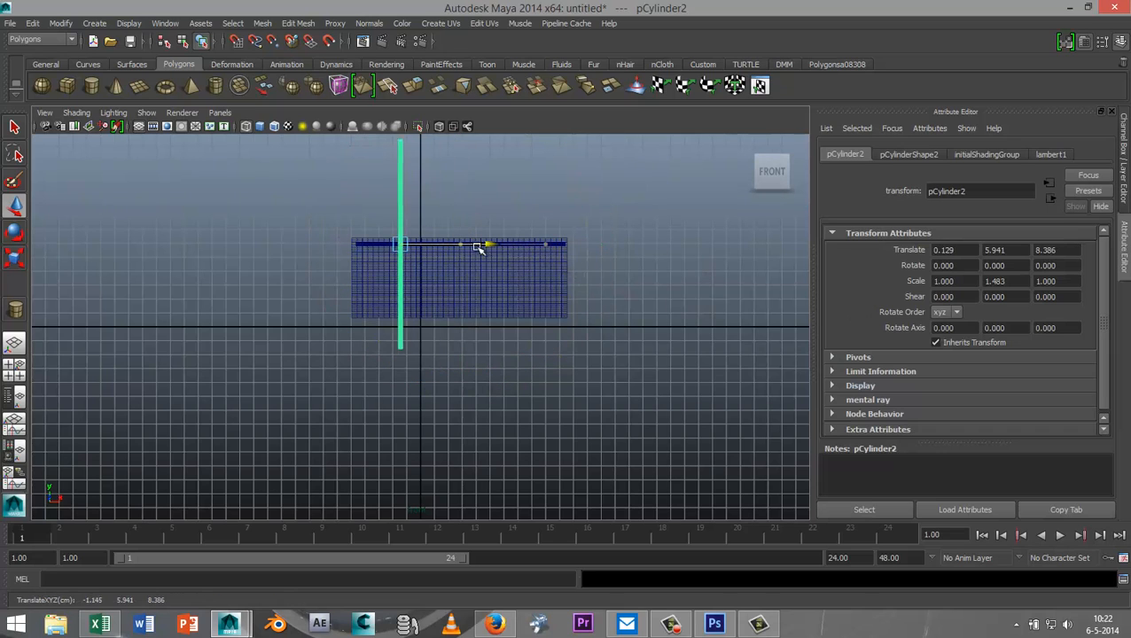
drag(487, 245, 443, 248)
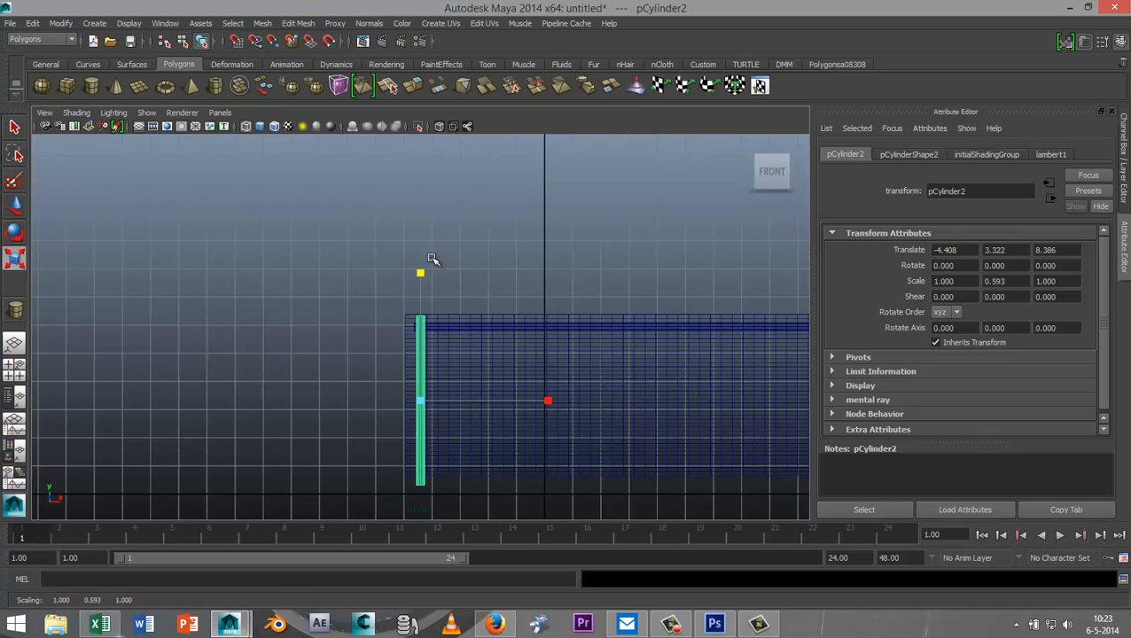
drag(421, 272, 421, 319)
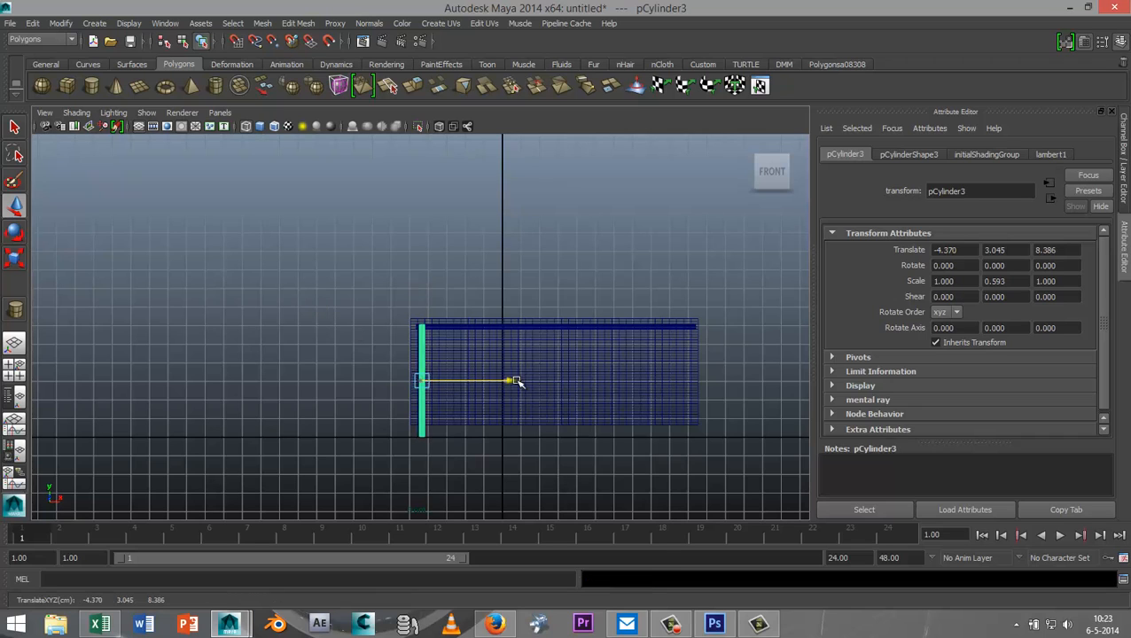
- Place the second upright pole under one roof slope and align the ridge pole with the peak
drag(517, 381, 780, 381)
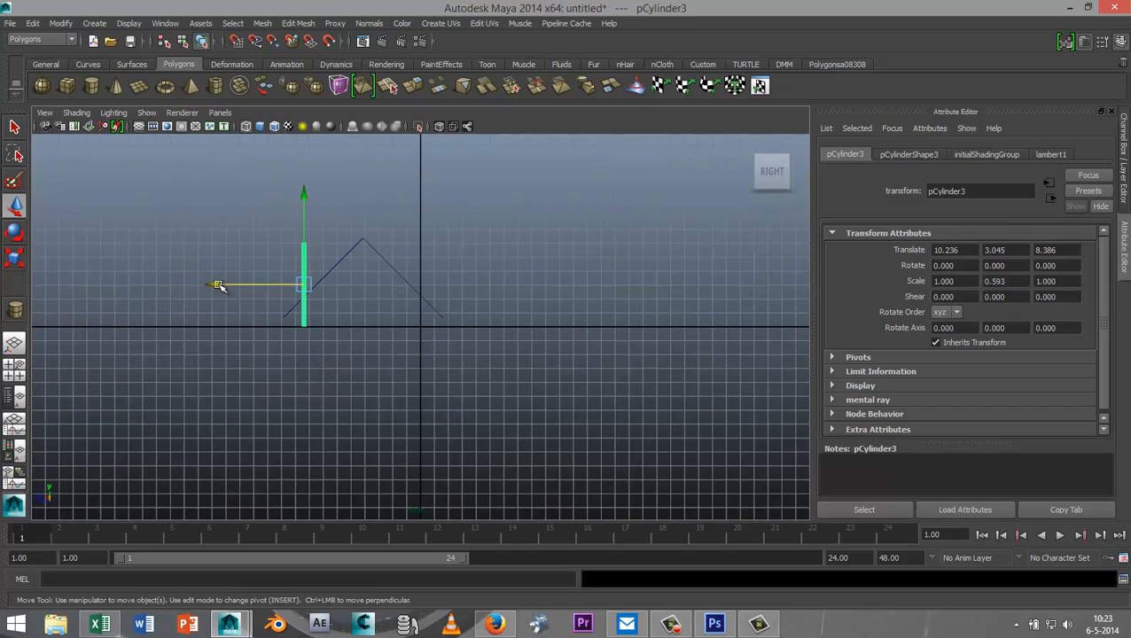
drag(219, 283, 276, 283)
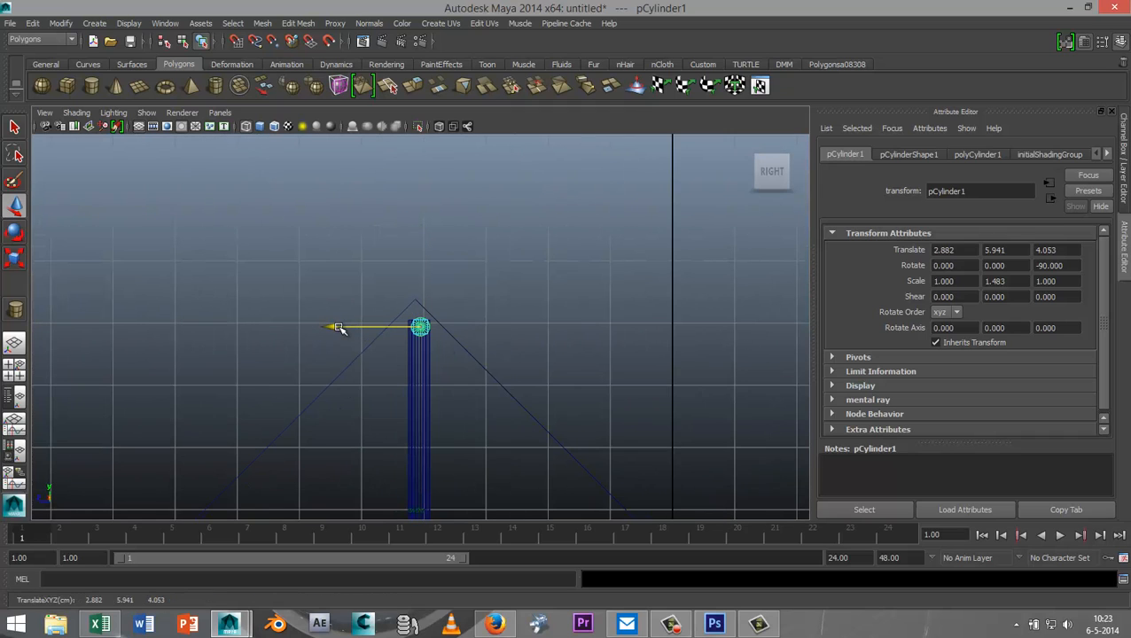
drag(337, 327, 340, 327)
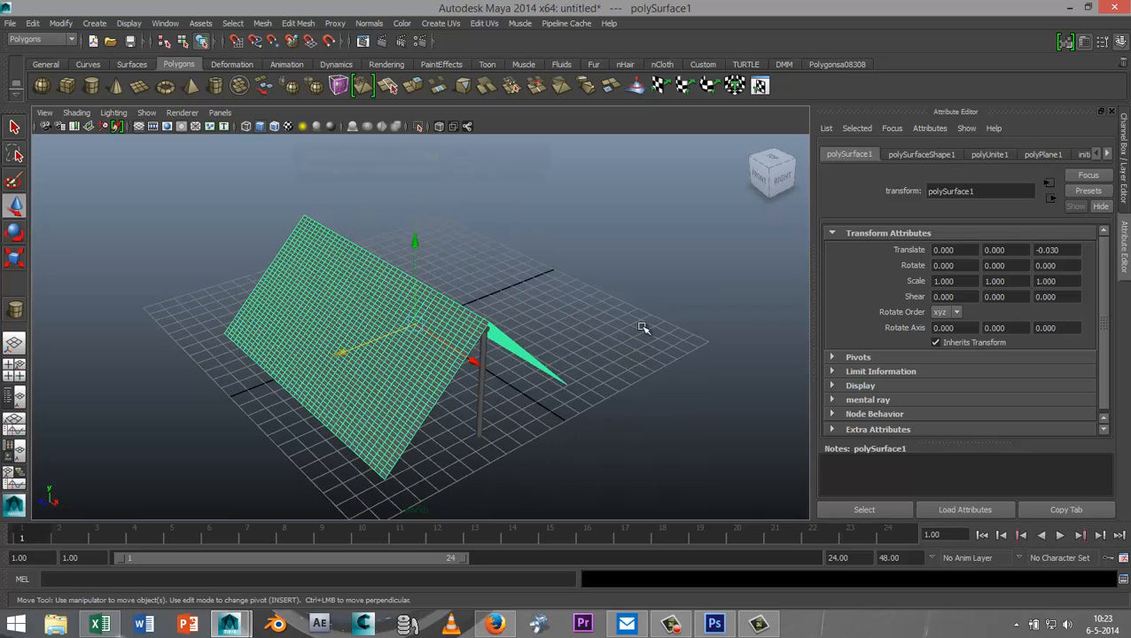
- Switch to nDynamics and convert the roof mesh into nCloth, orbiting to check it
key(5)
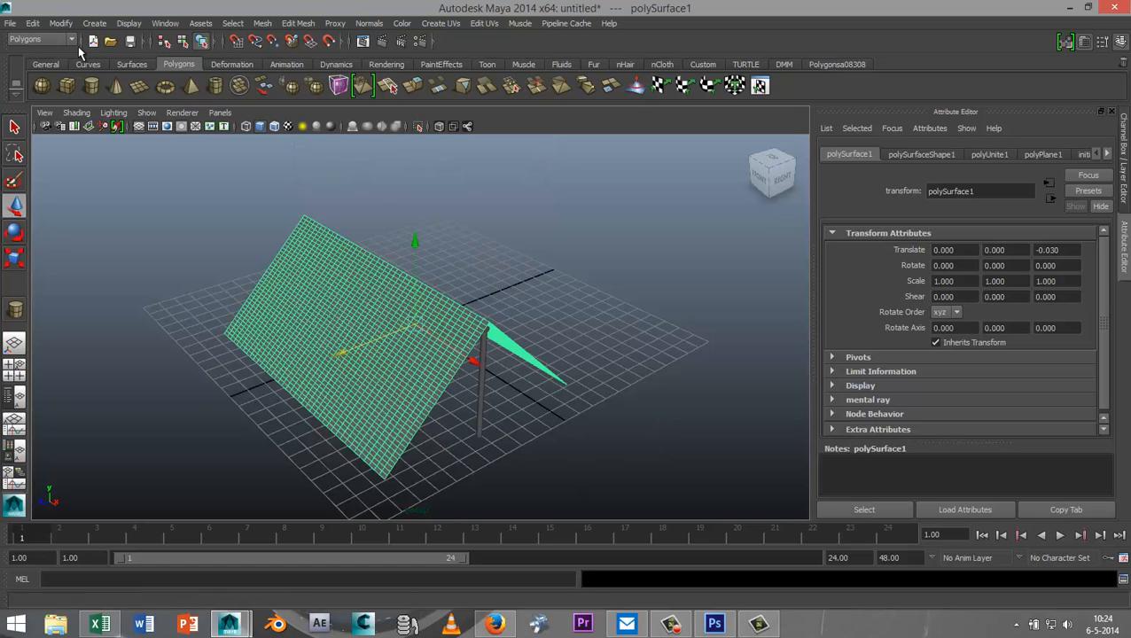
click(39, 39)
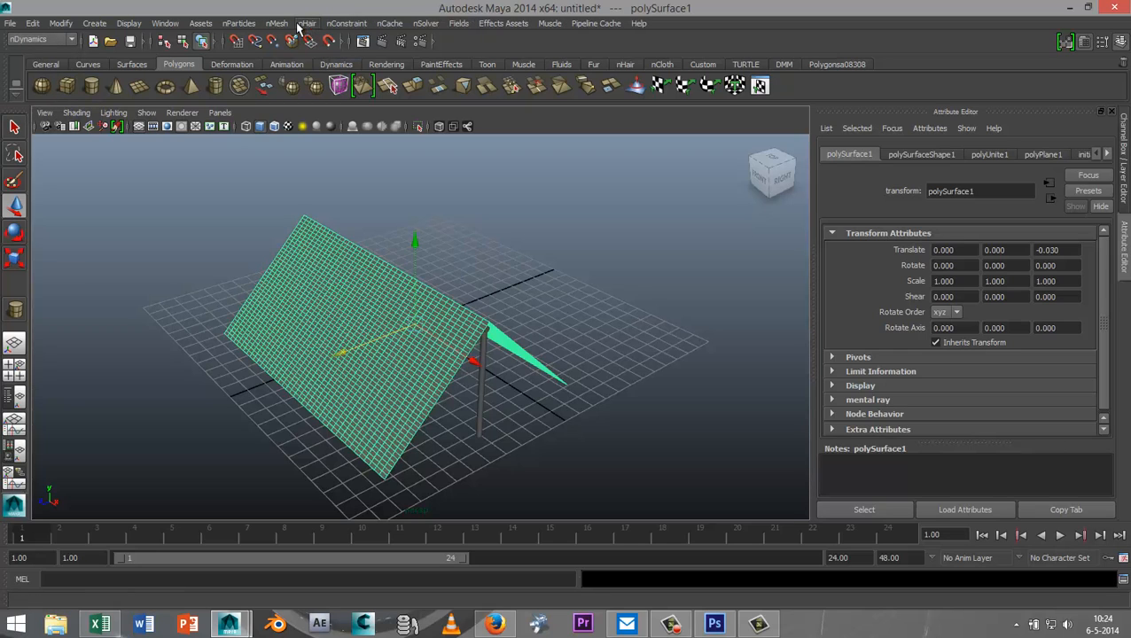
click(276, 23)
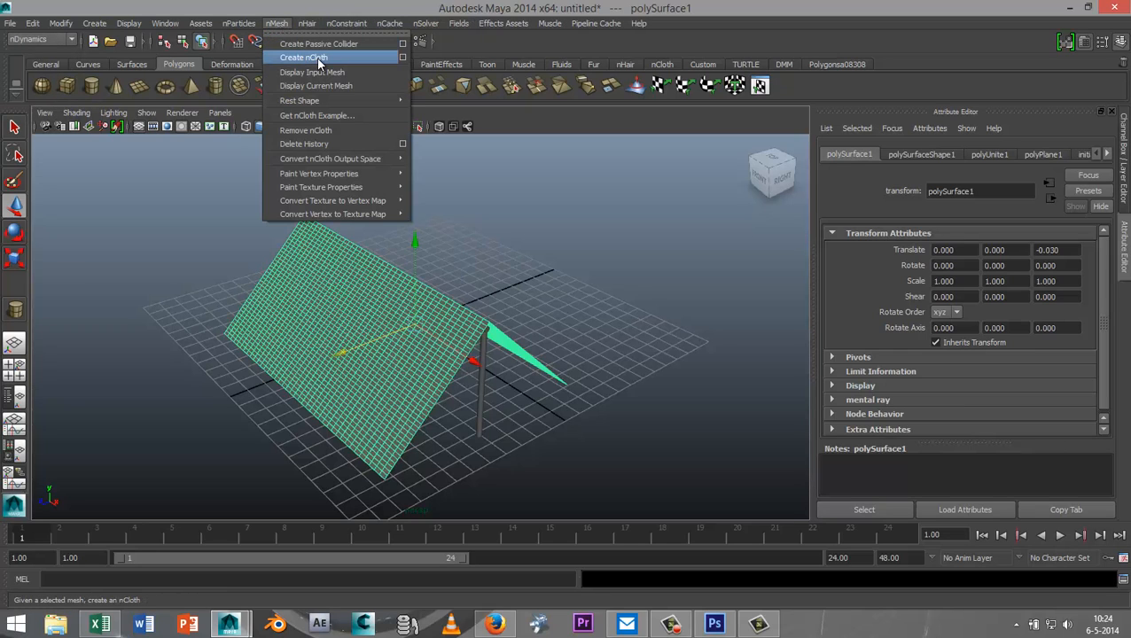
click(303, 58)
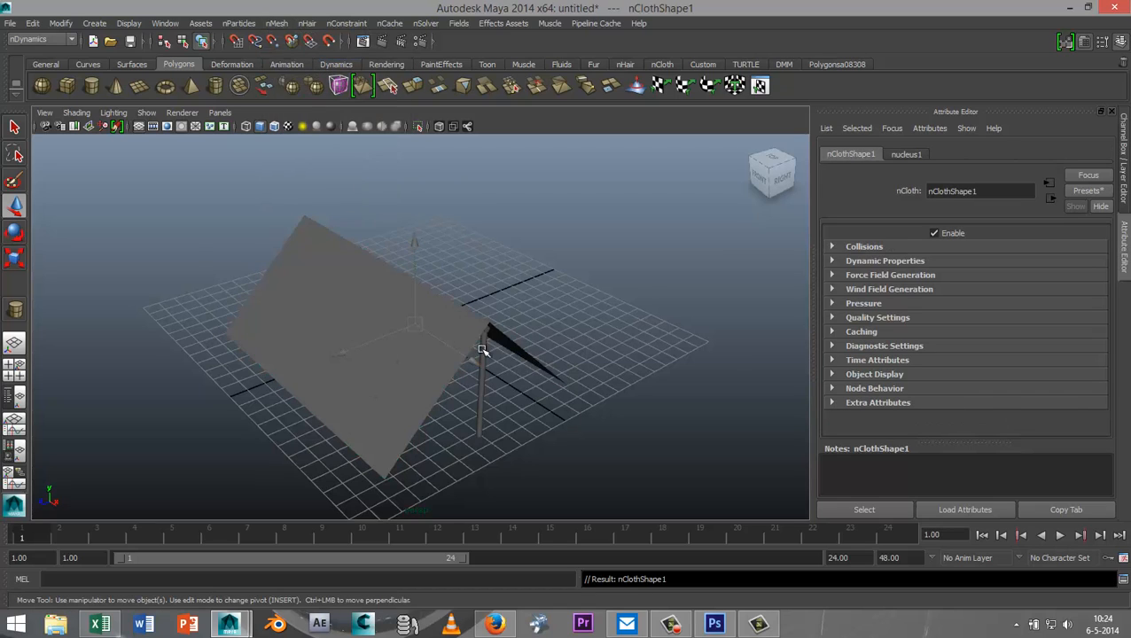
drag(483, 350, 581, 414)
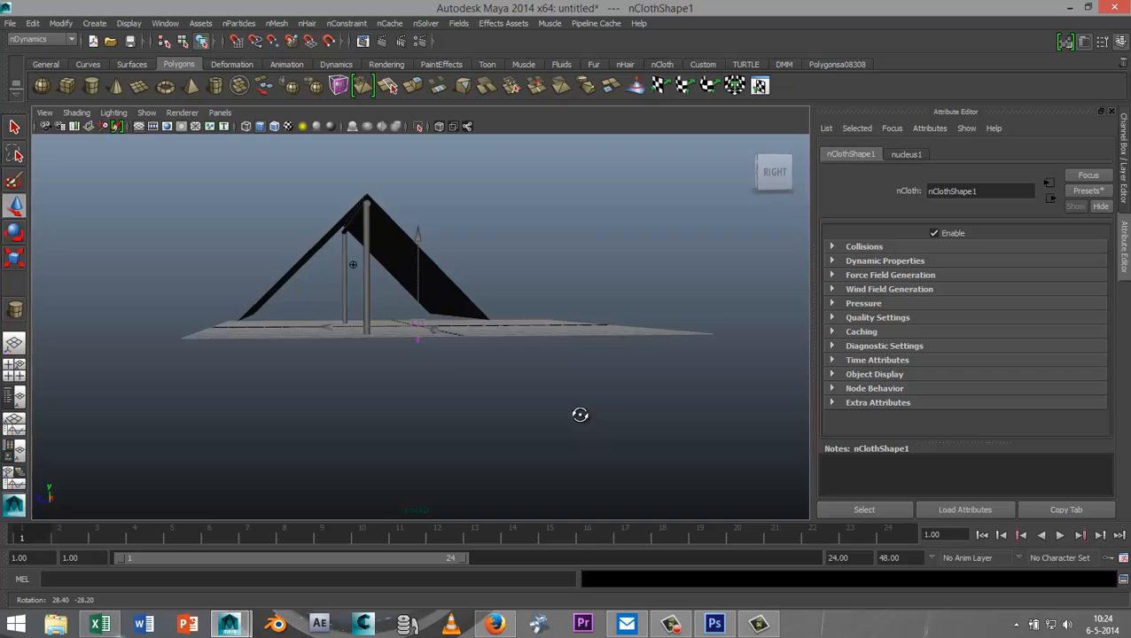
drag(580, 415, 636, 433)
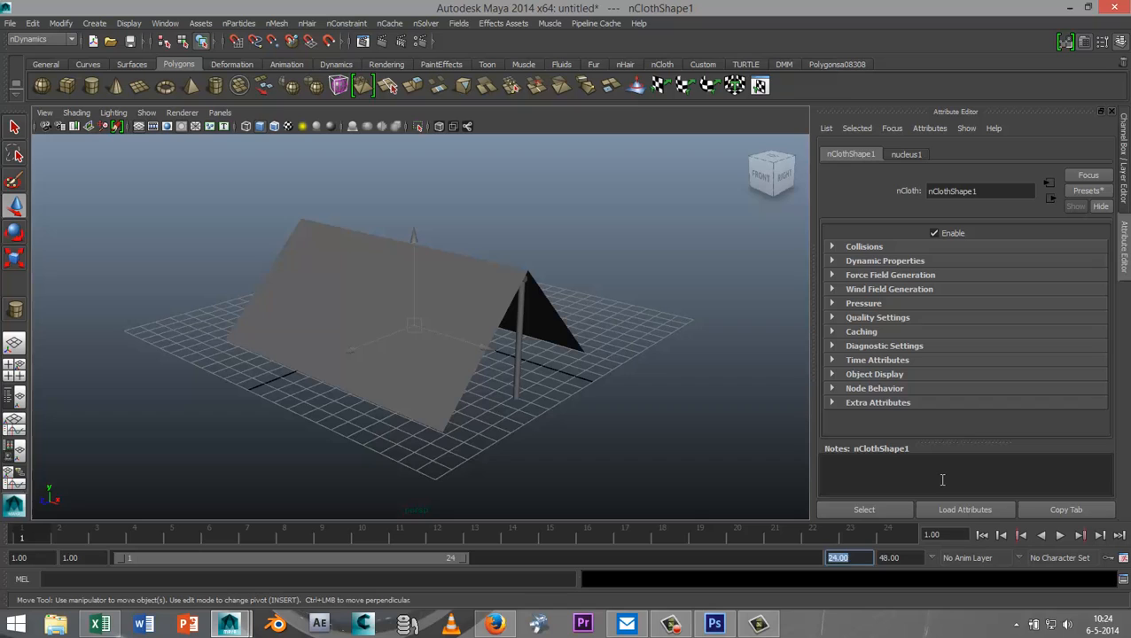
- Set the animation end time to 200 frames and view the roof from the front
text(200)
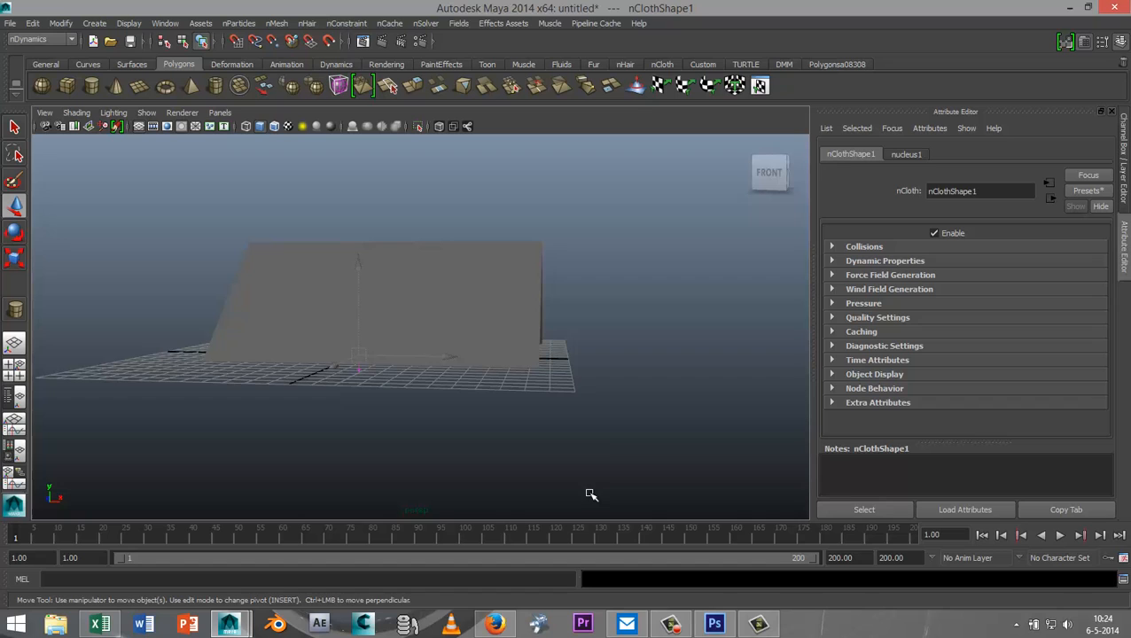
drag(591, 494, 526, 417)
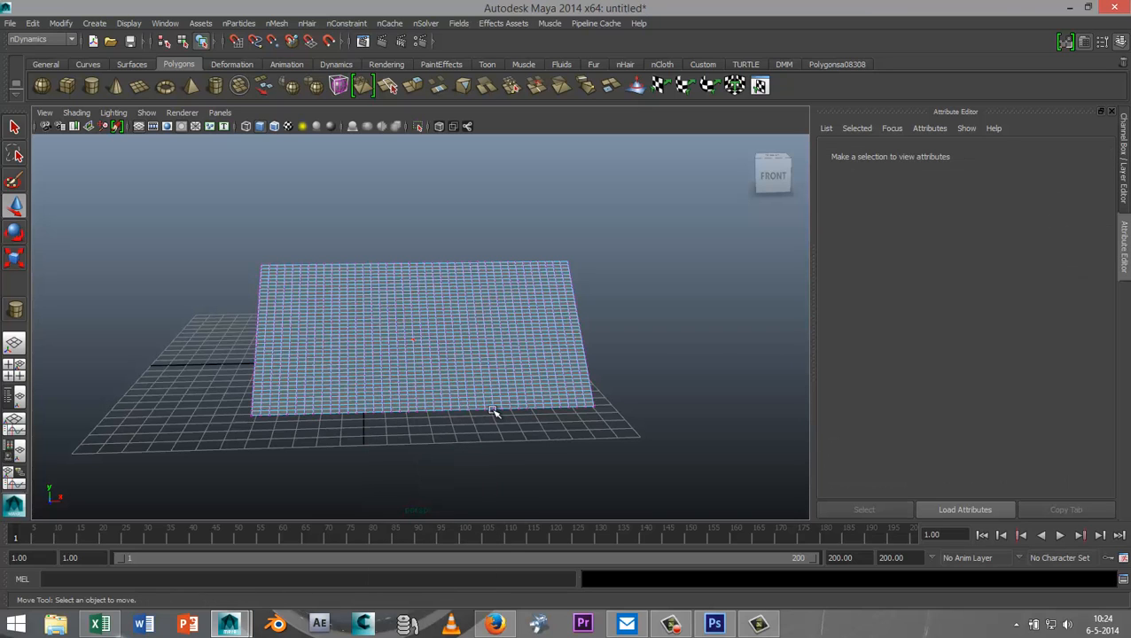
- Attach nConstraint Transform constraints to the roof's top and bottom vertex rows
drag(494, 413, 538, 447)
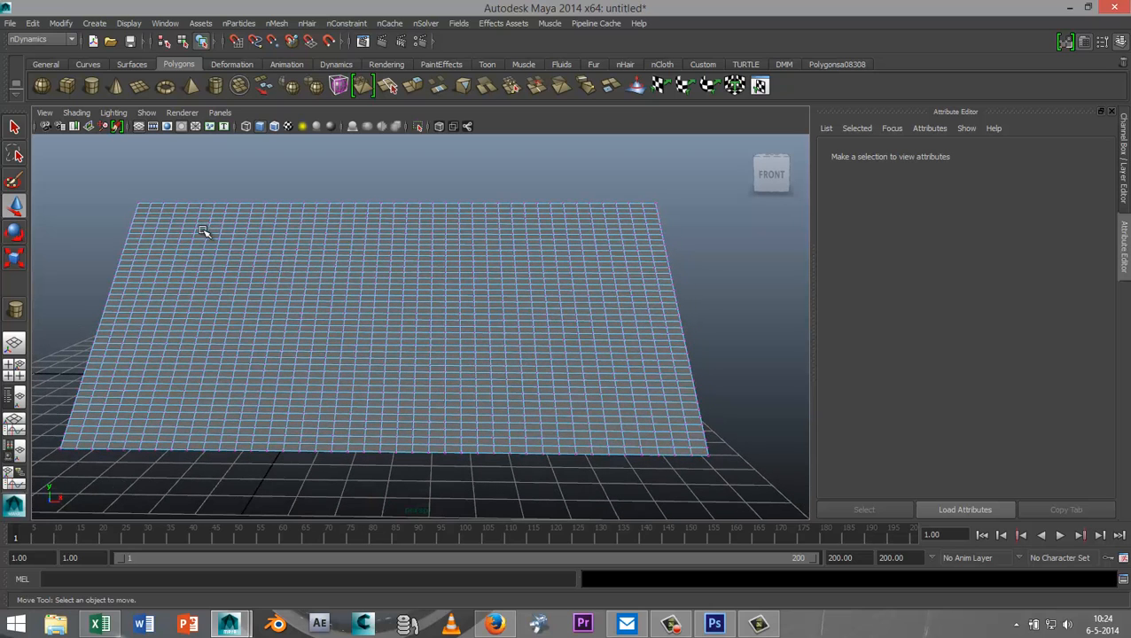
mouse_move(347, 195)
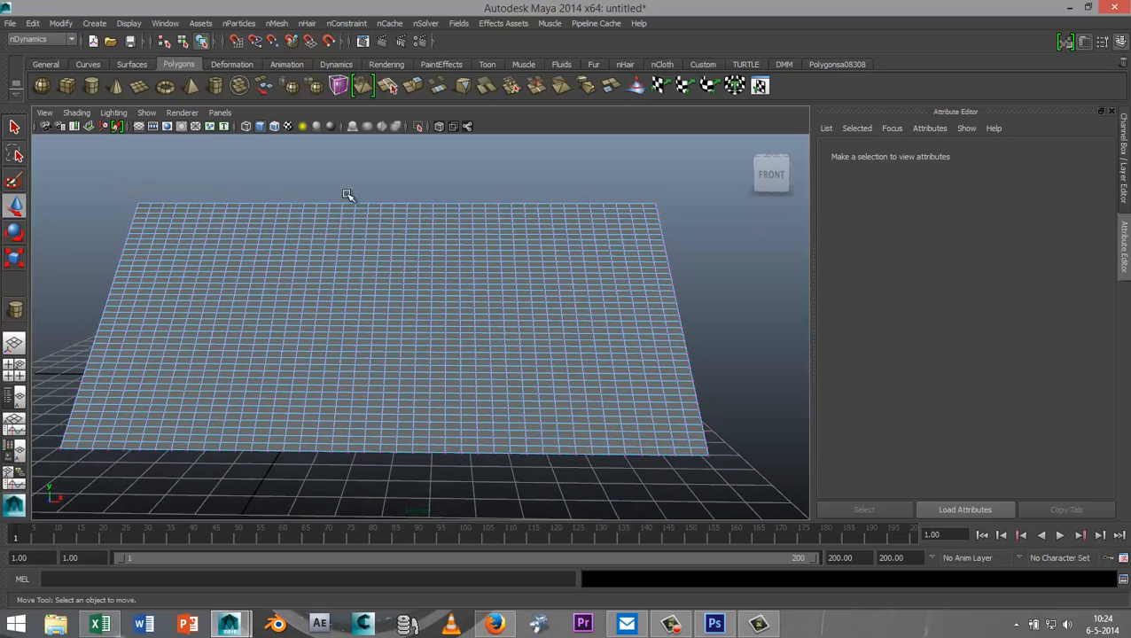
mouse_move(672, 206)
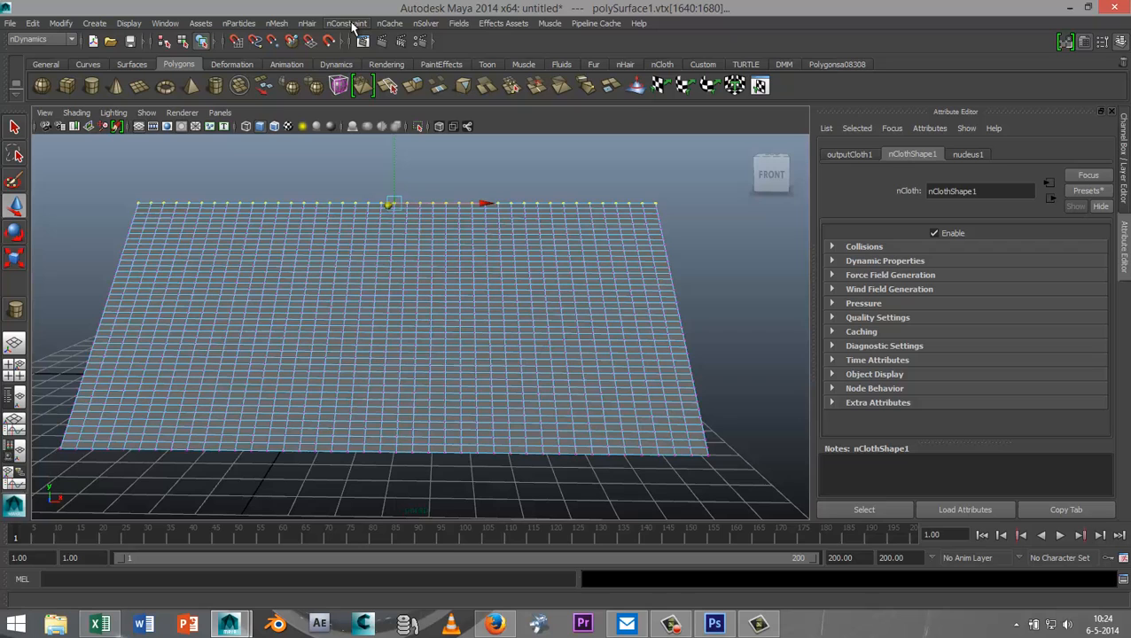
click(346, 23)
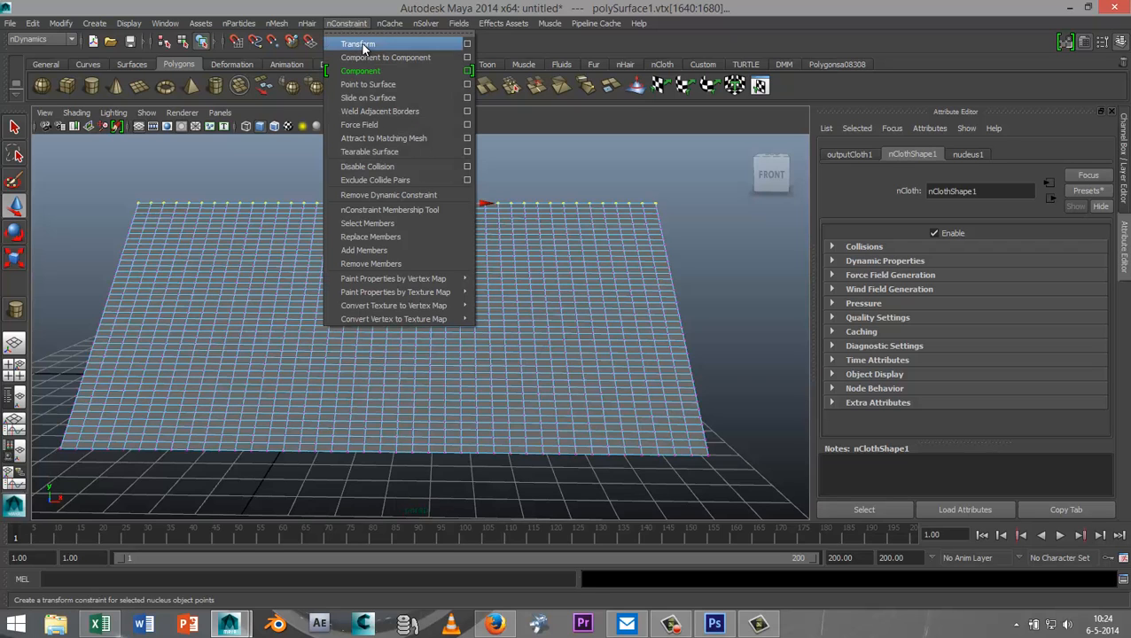
click(358, 45)
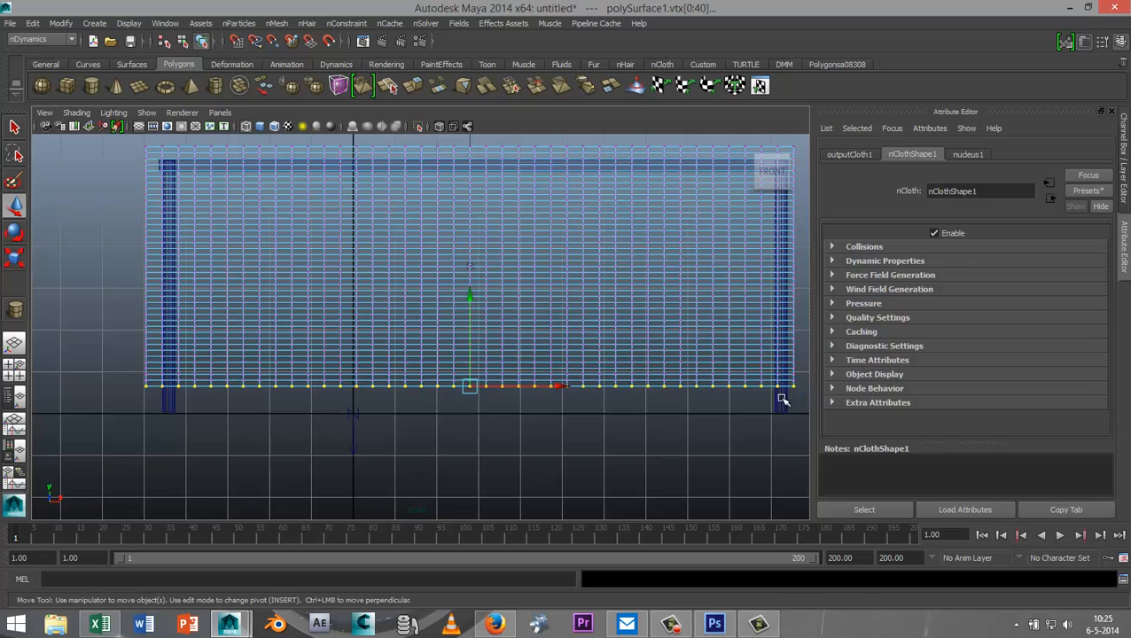
click(346, 23)
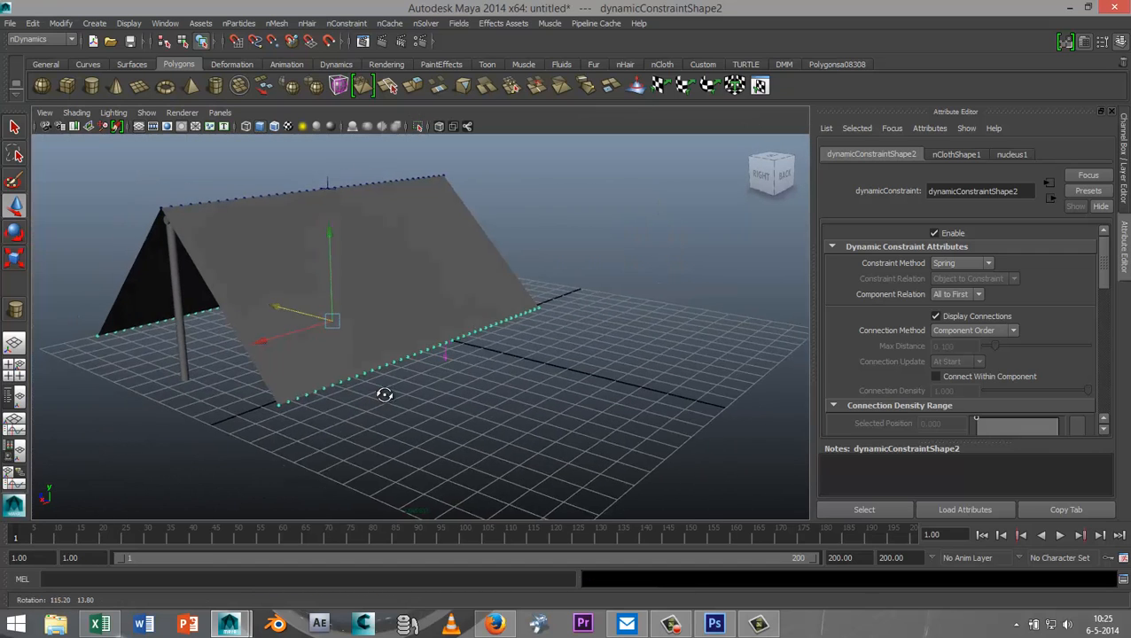
- Play the nCloth simulation to about frame 179 and orbit to inspect the draped tent
drag(385, 394, 495, 423)
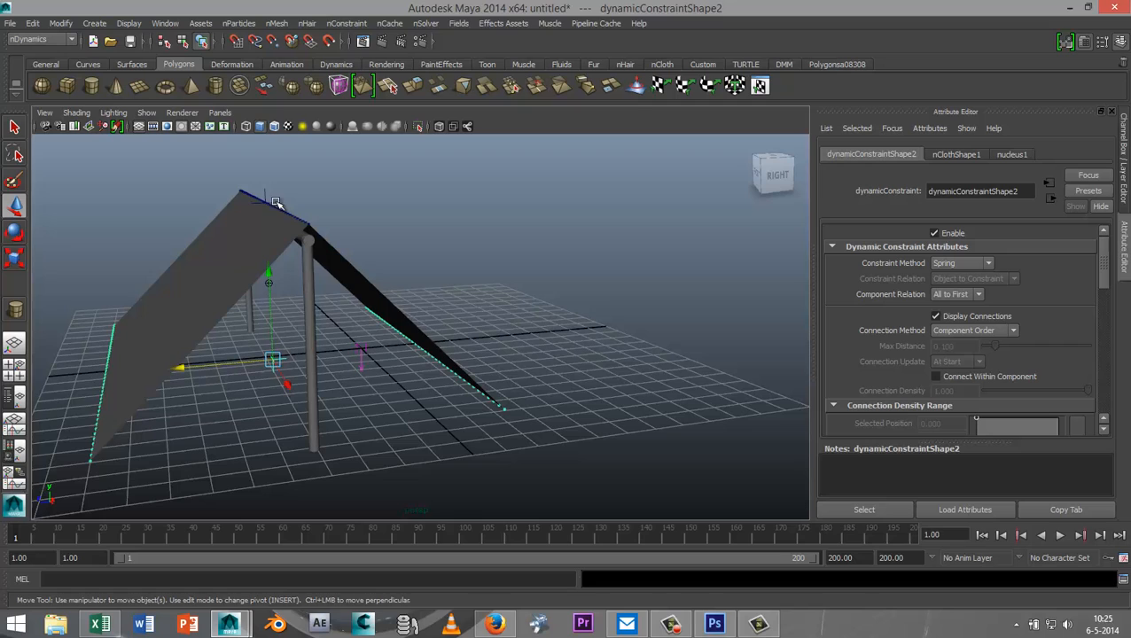
mouse_move(838, 496)
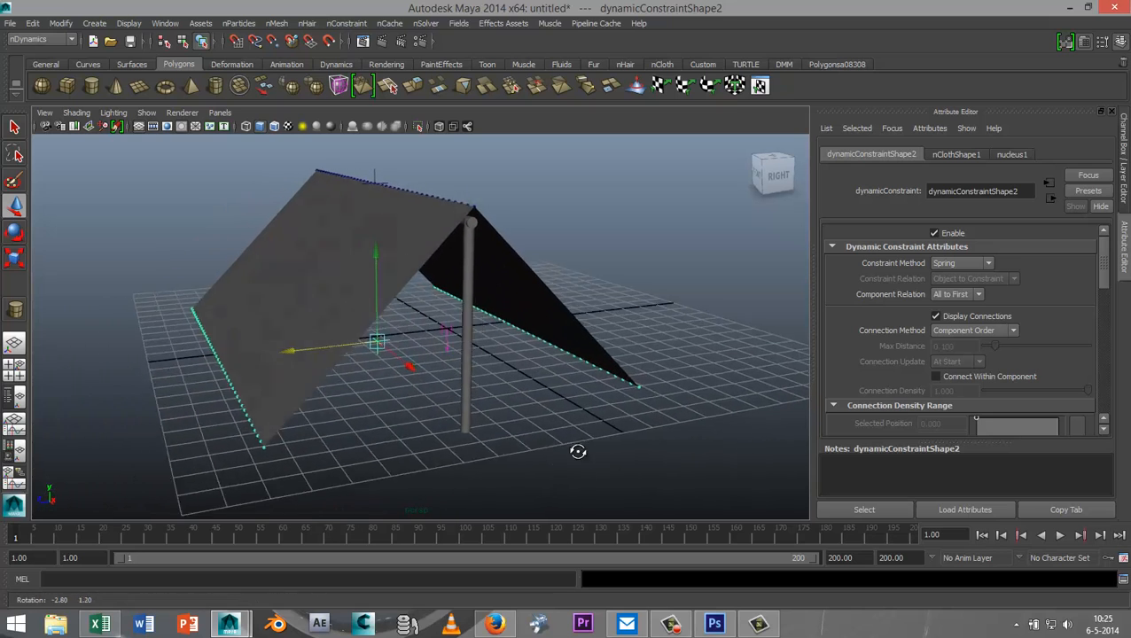
click(1060, 534)
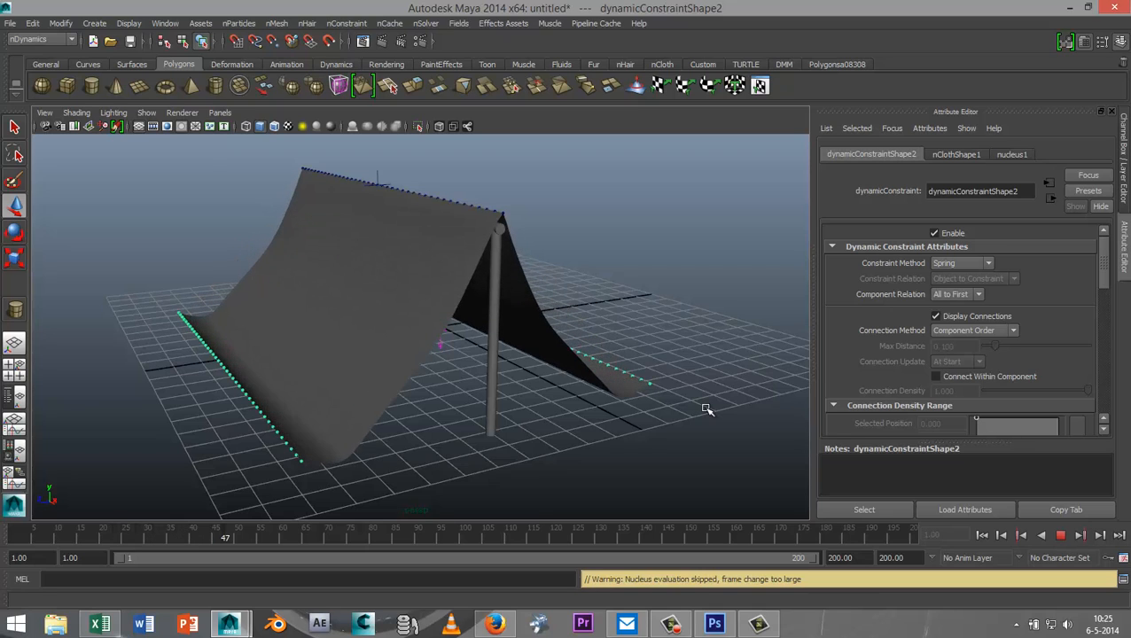
click(334, 538)
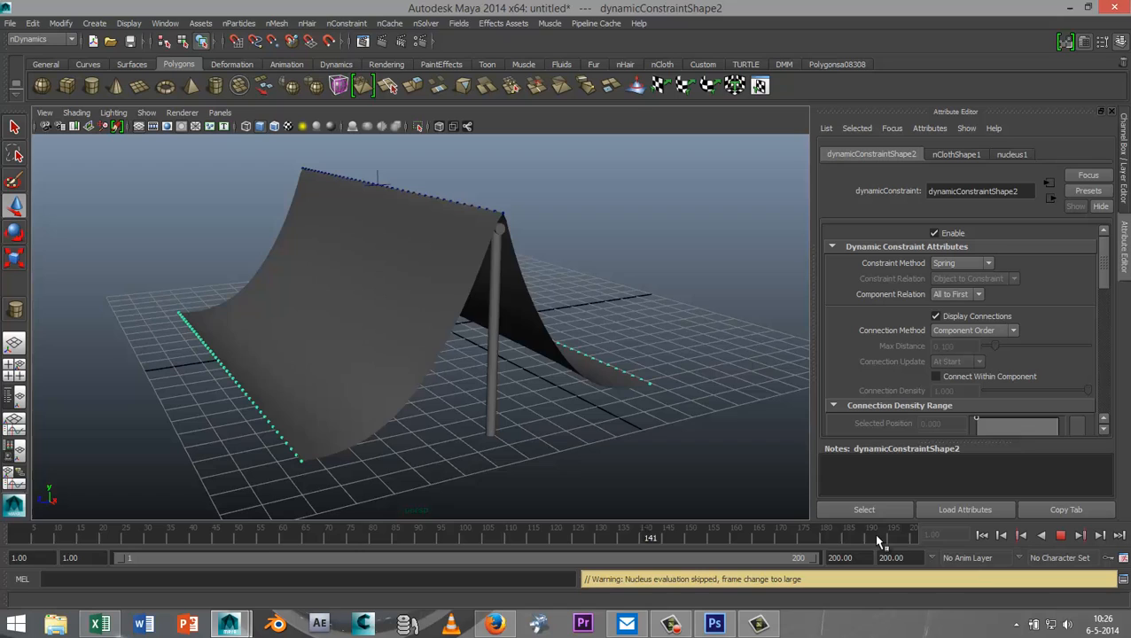
click(1060, 534)
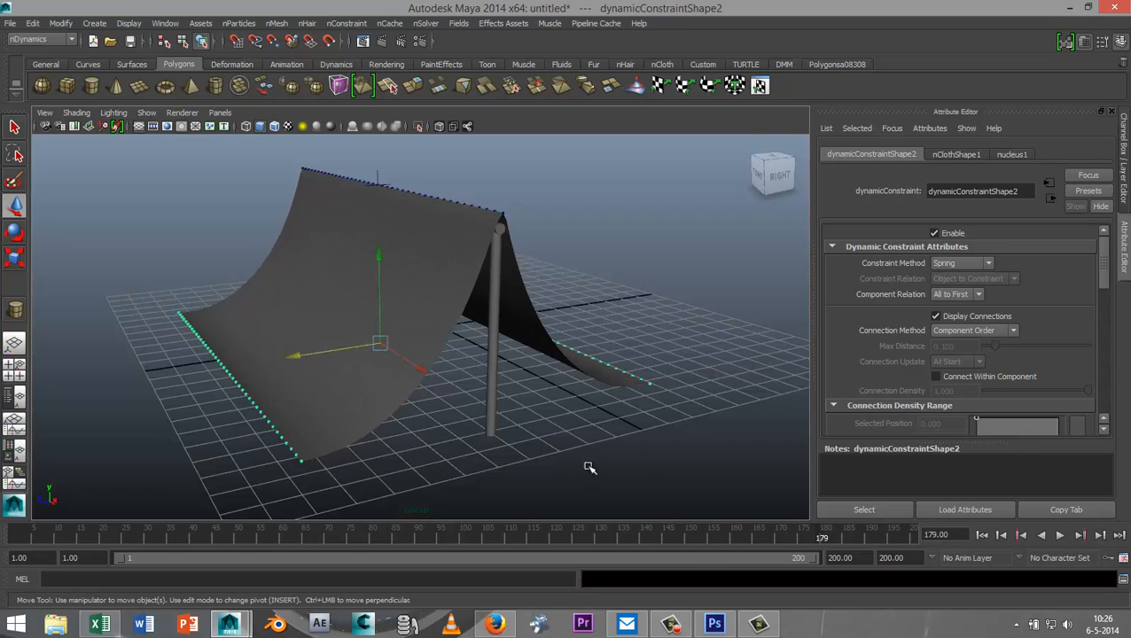
drag(590, 468, 552, 436)
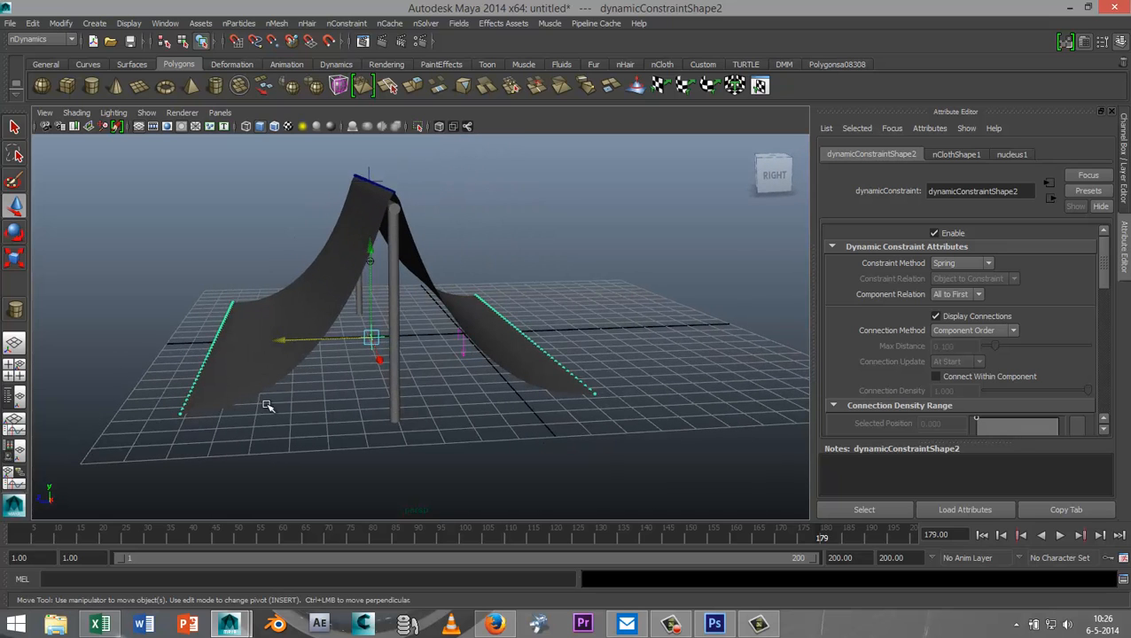
drag(266, 408, 435, 463)
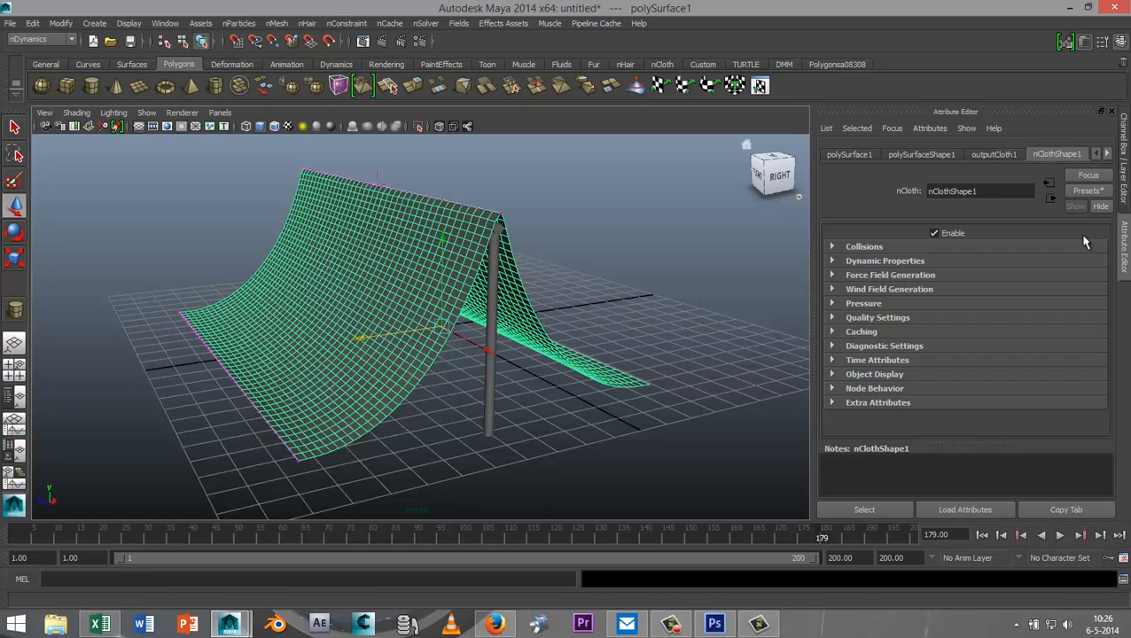
mouse_move(1088, 191)
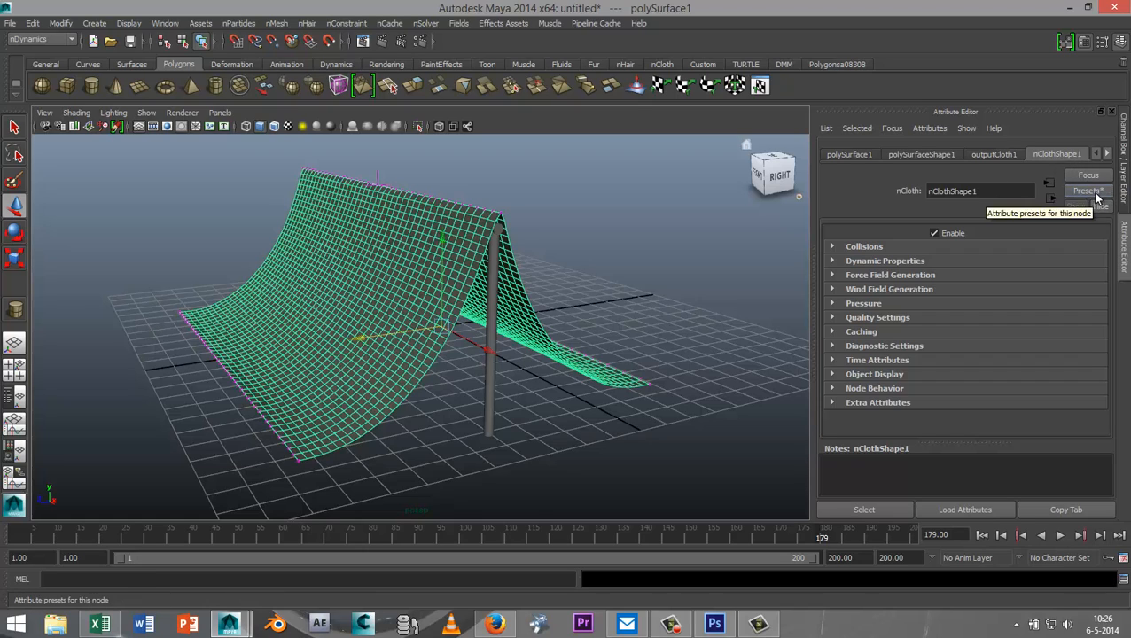
click(1087, 191)
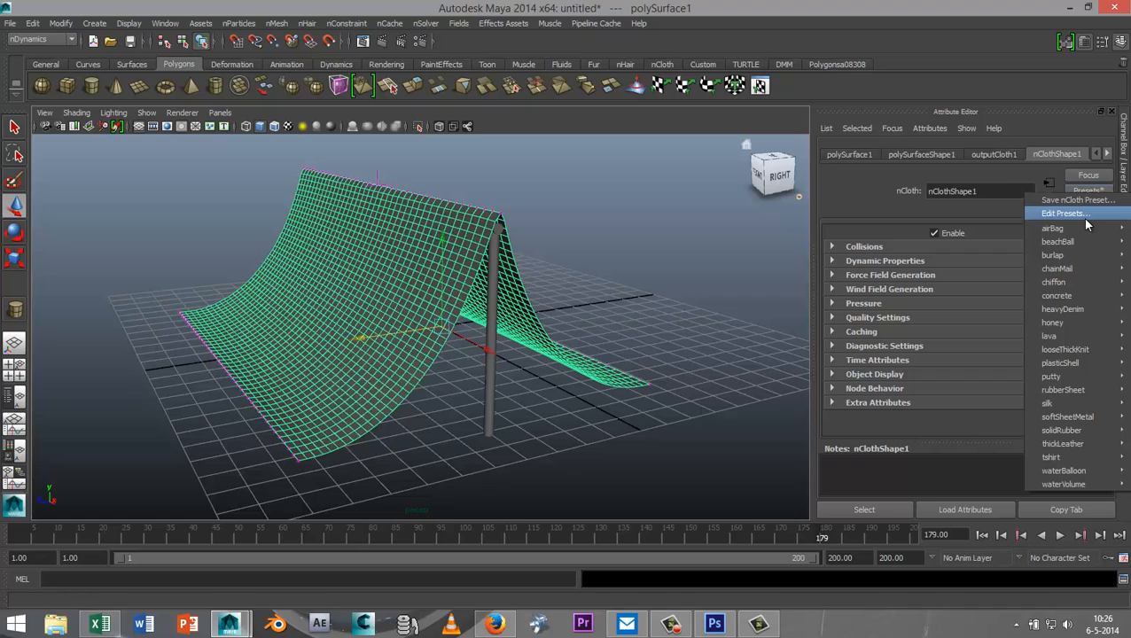
mouse_move(1056, 241)
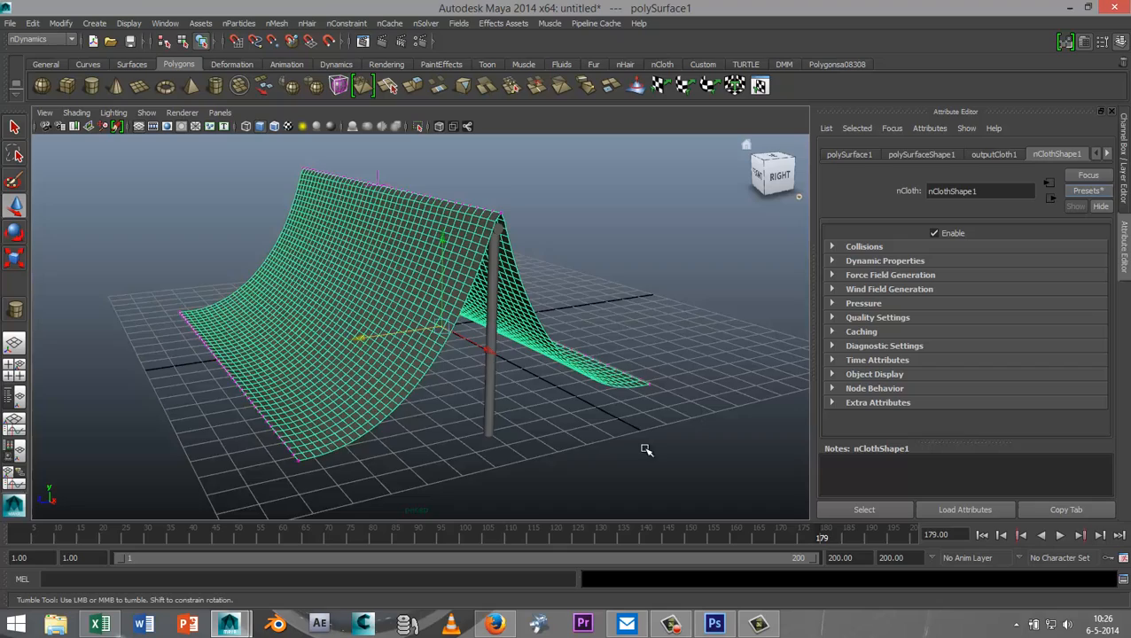
drag(647, 450, 620, 446)
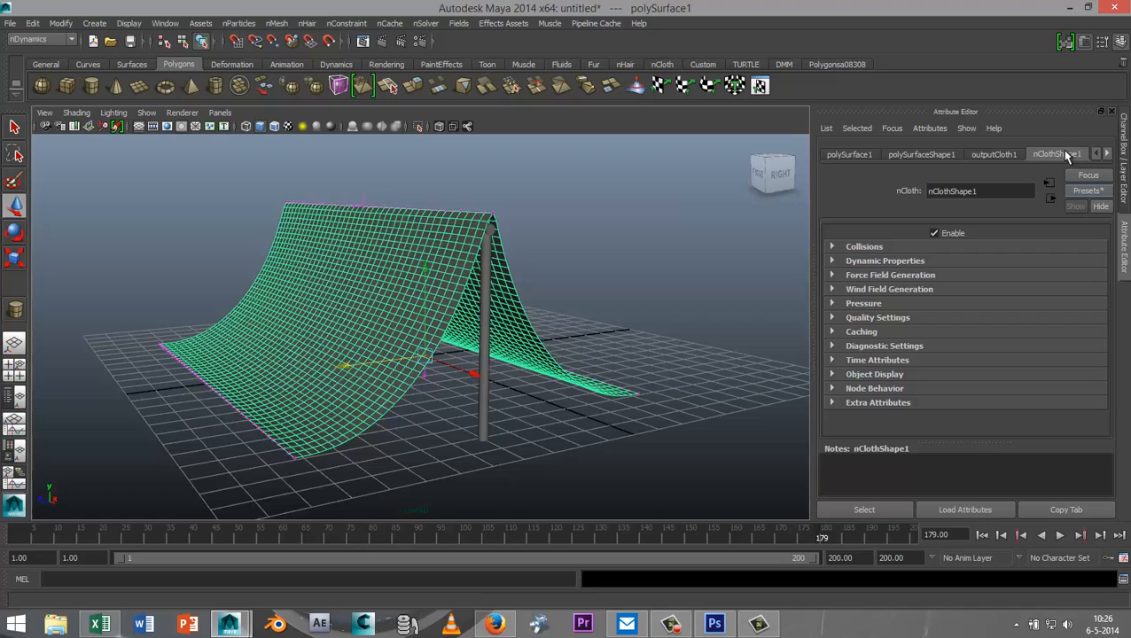
mouse_move(846, 258)
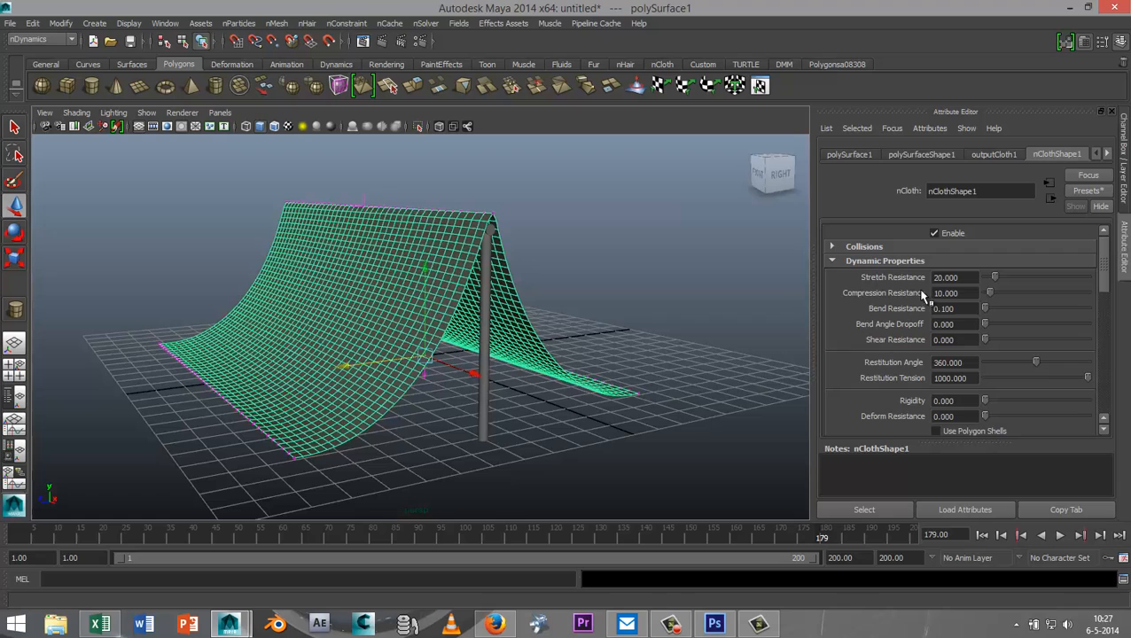
mouse_move(997, 302)
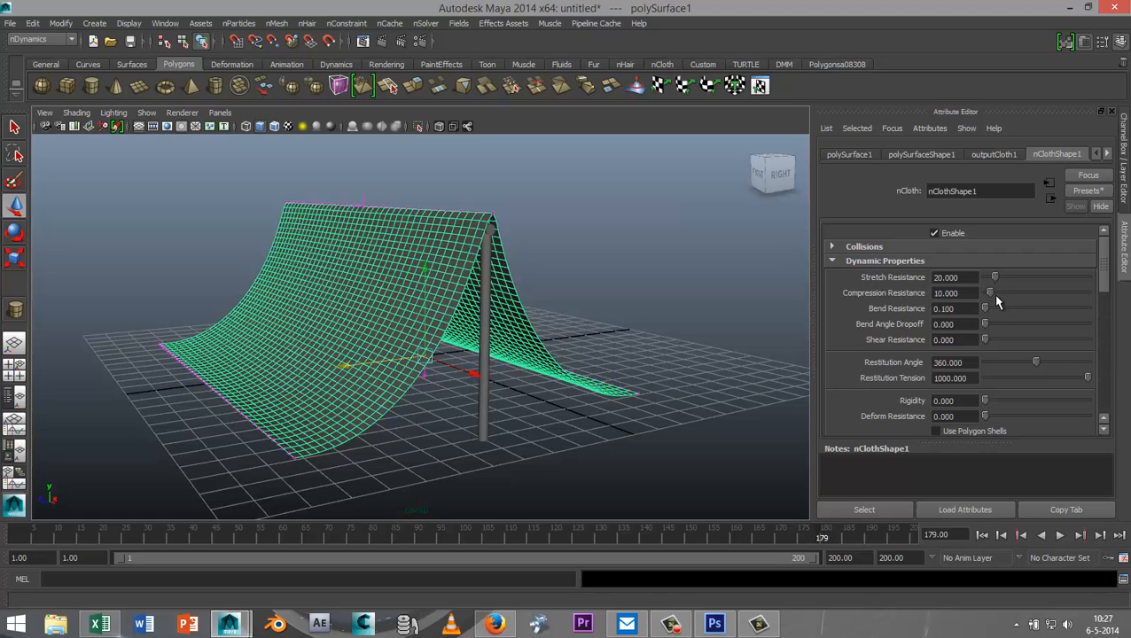
mouse_move(986, 393)
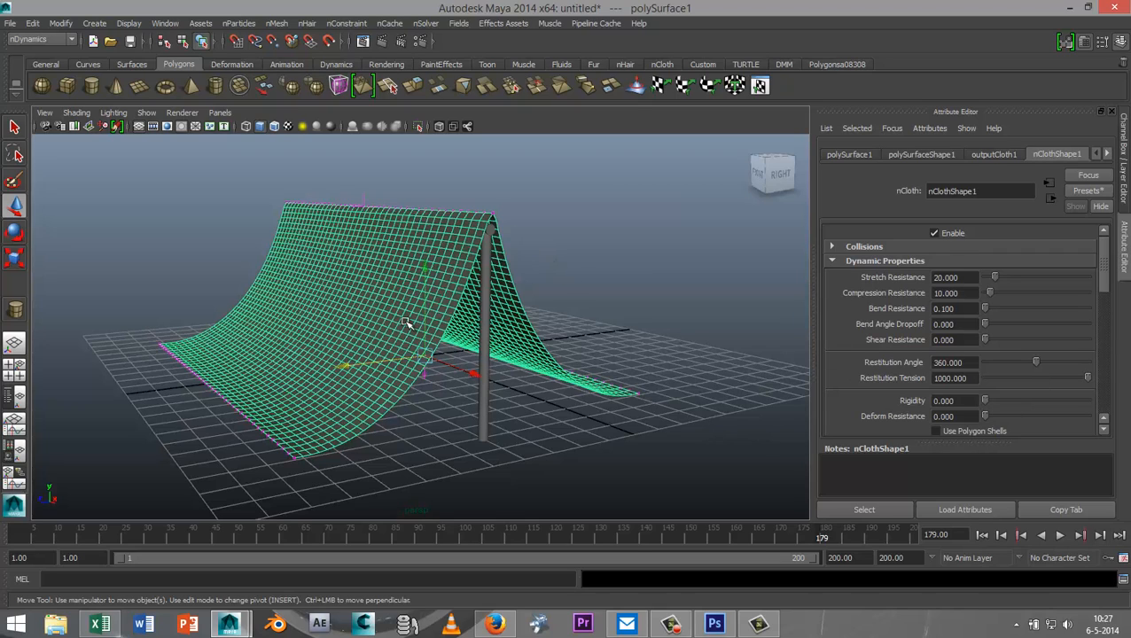
mouse_move(665, 455)
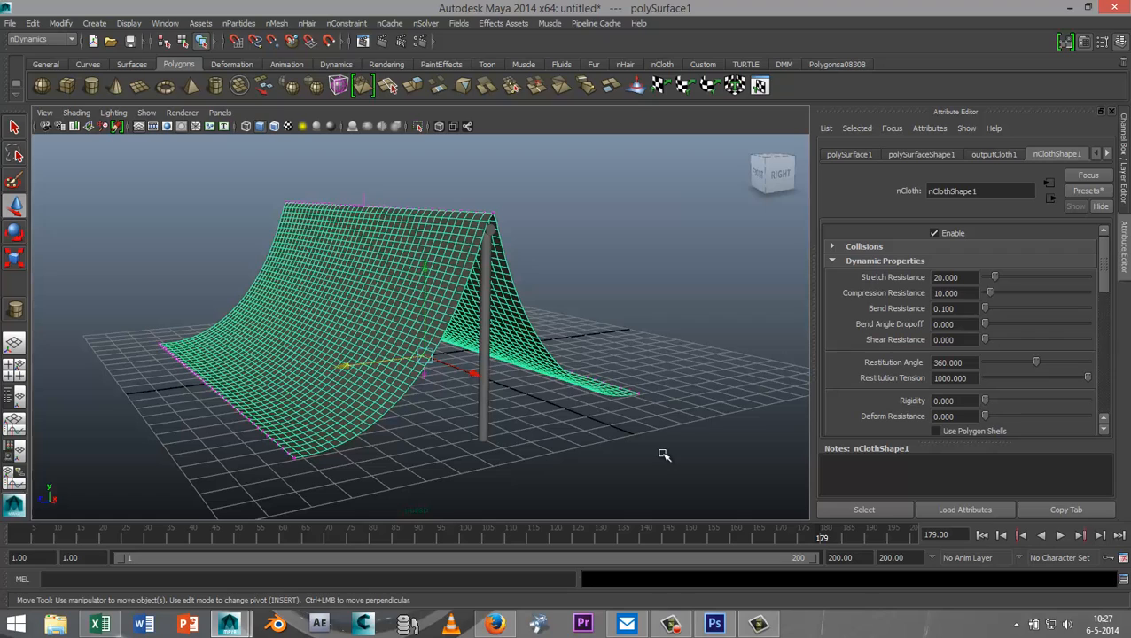
mouse_move(669, 452)
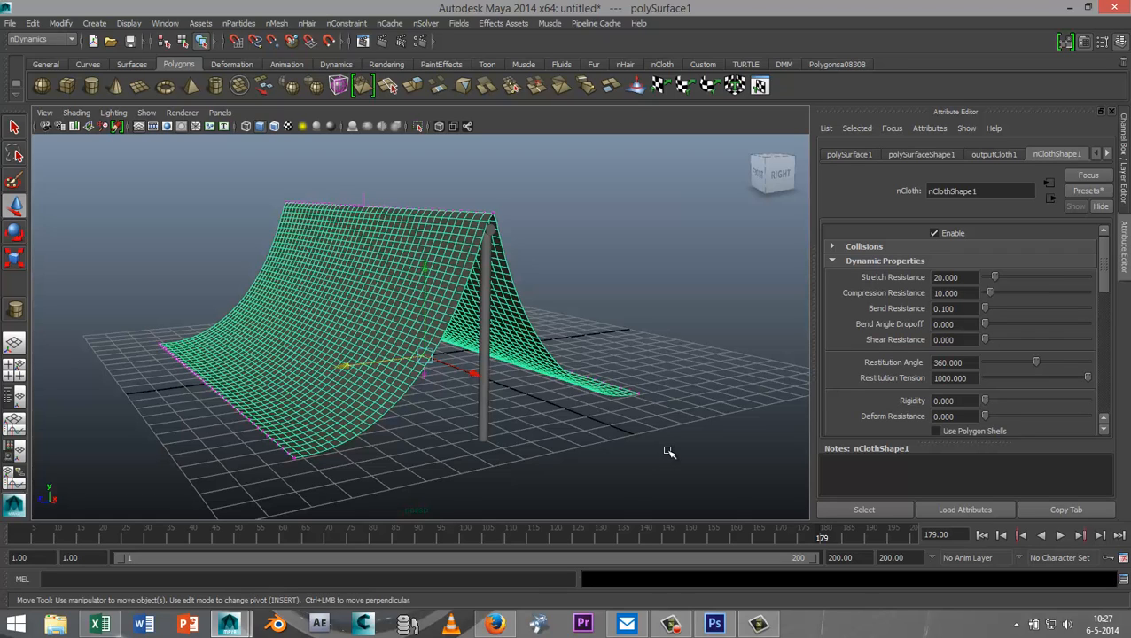